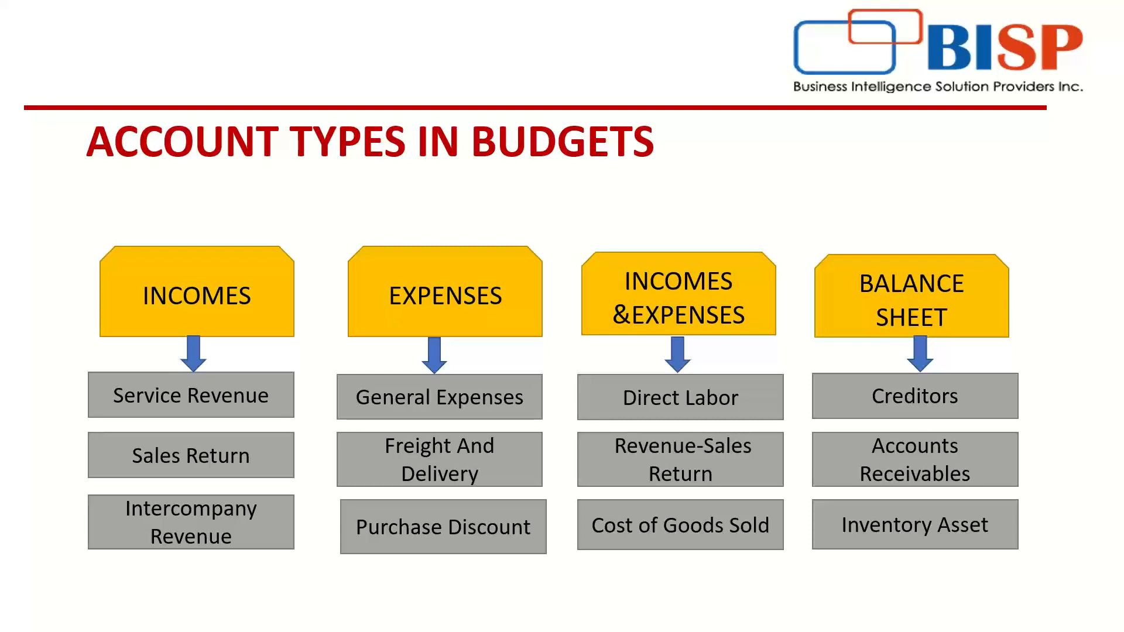
pyautogui.moveTo(1078, 20)
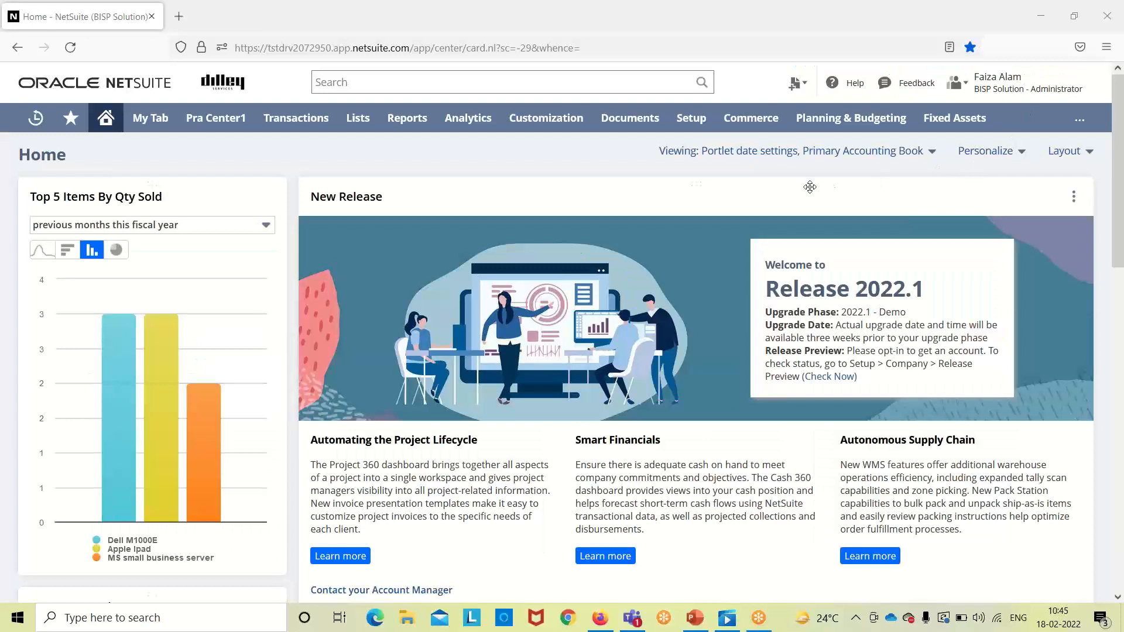
# - Navigate Transactions > Financial > Set Up Budgets > List to reach the Budgets list
pyautogui.click(295, 117)
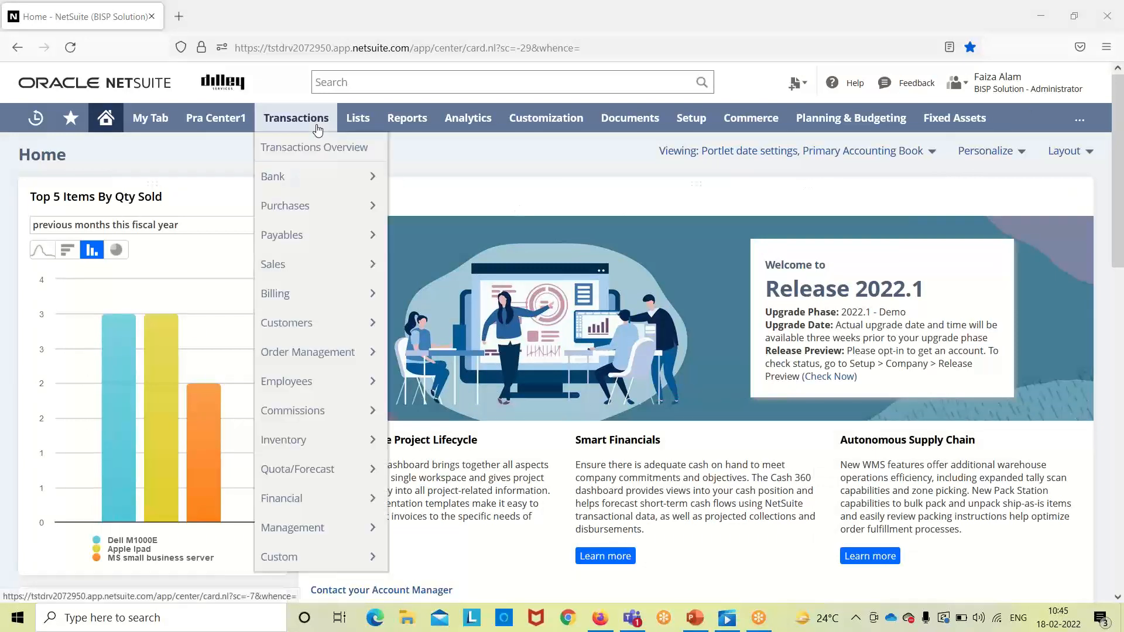
pyautogui.moveTo(308, 352)
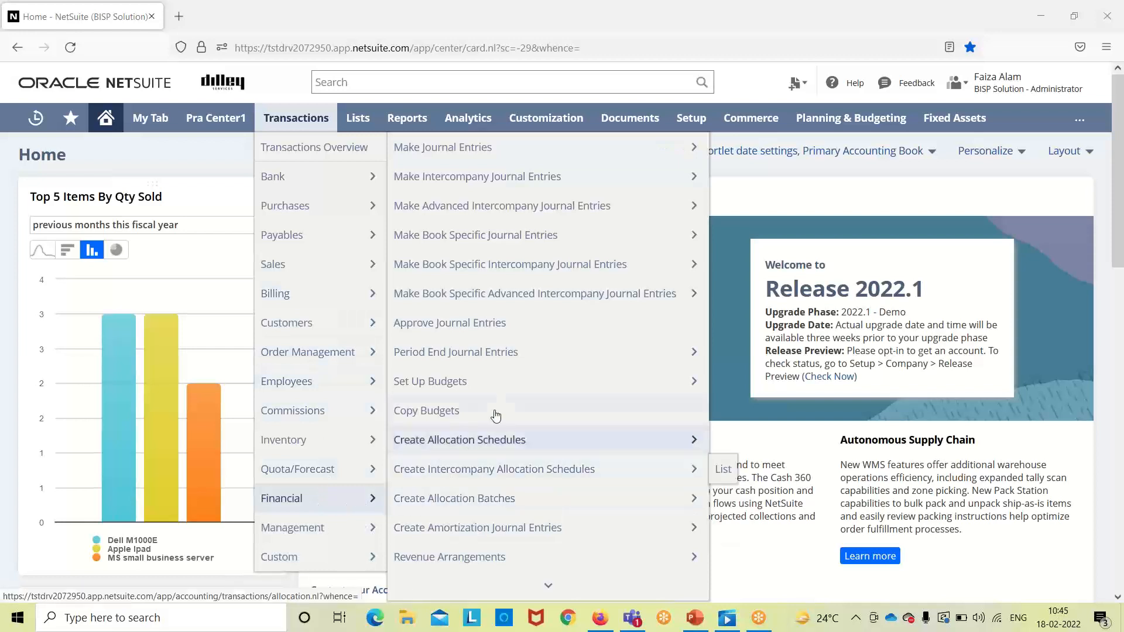
pyautogui.moveTo(519, 382)
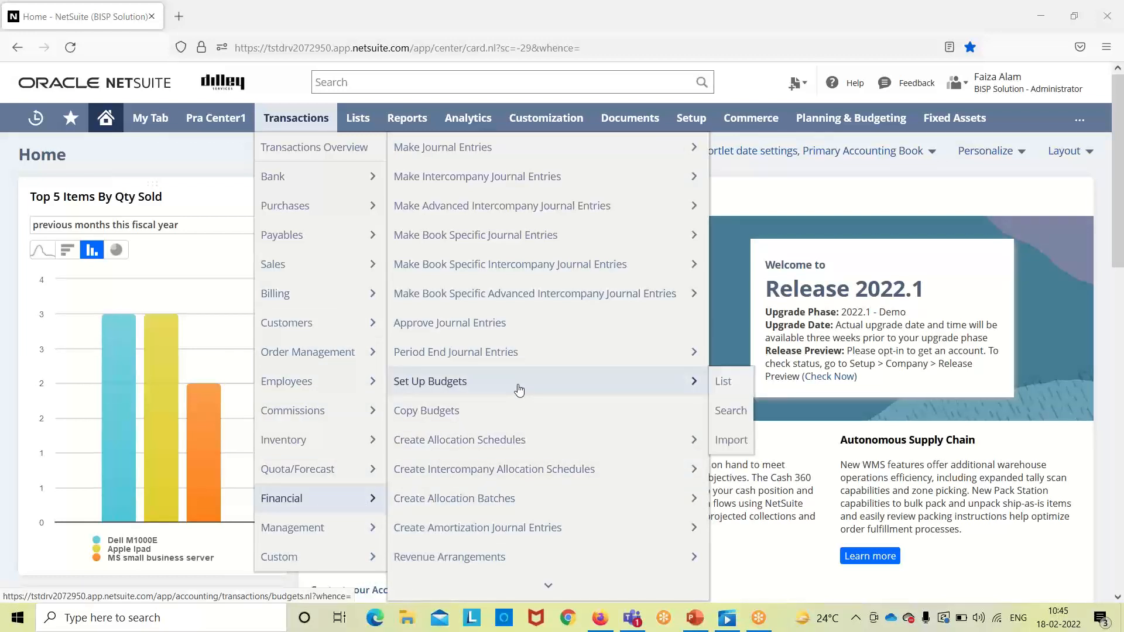
pyautogui.click(723, 380)
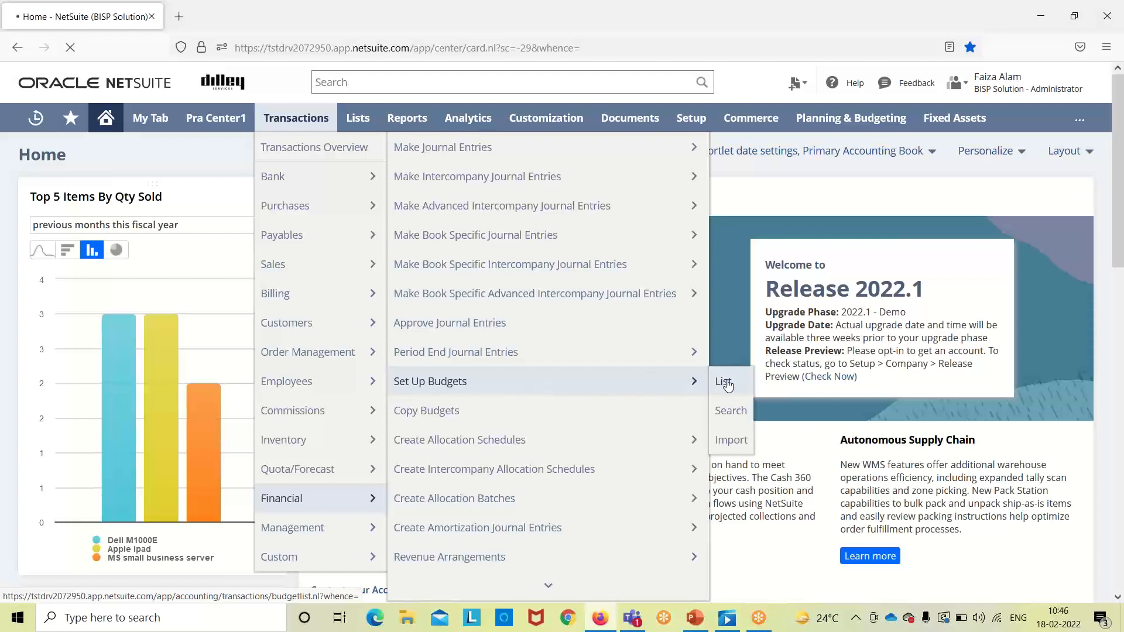
pyautogui.click(726, 381)
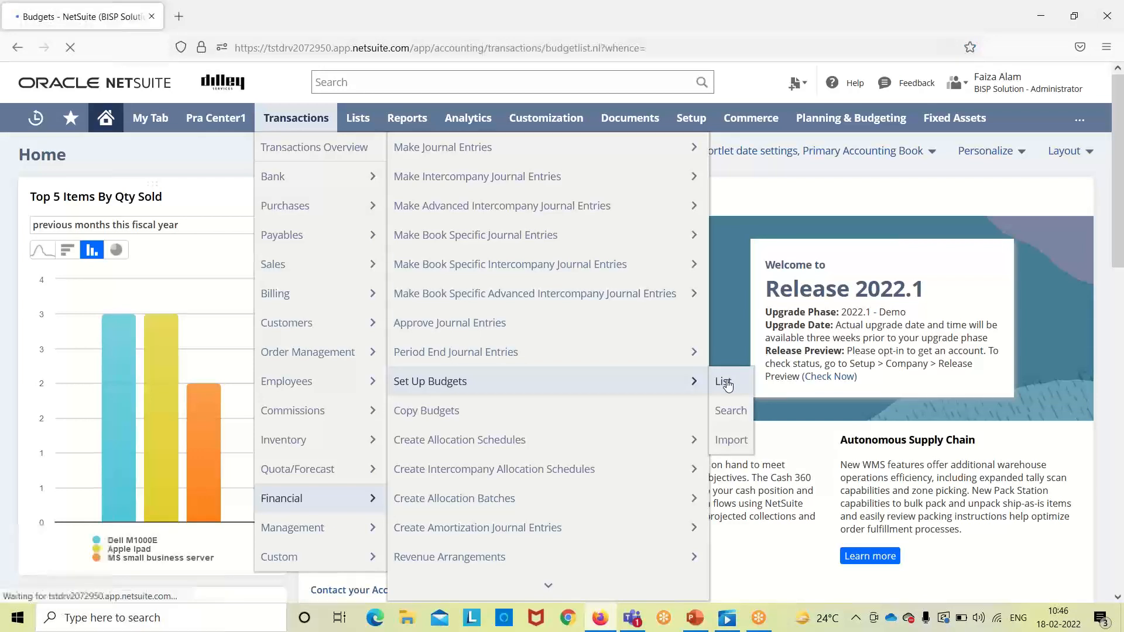
pyautogui.click(726, 380)
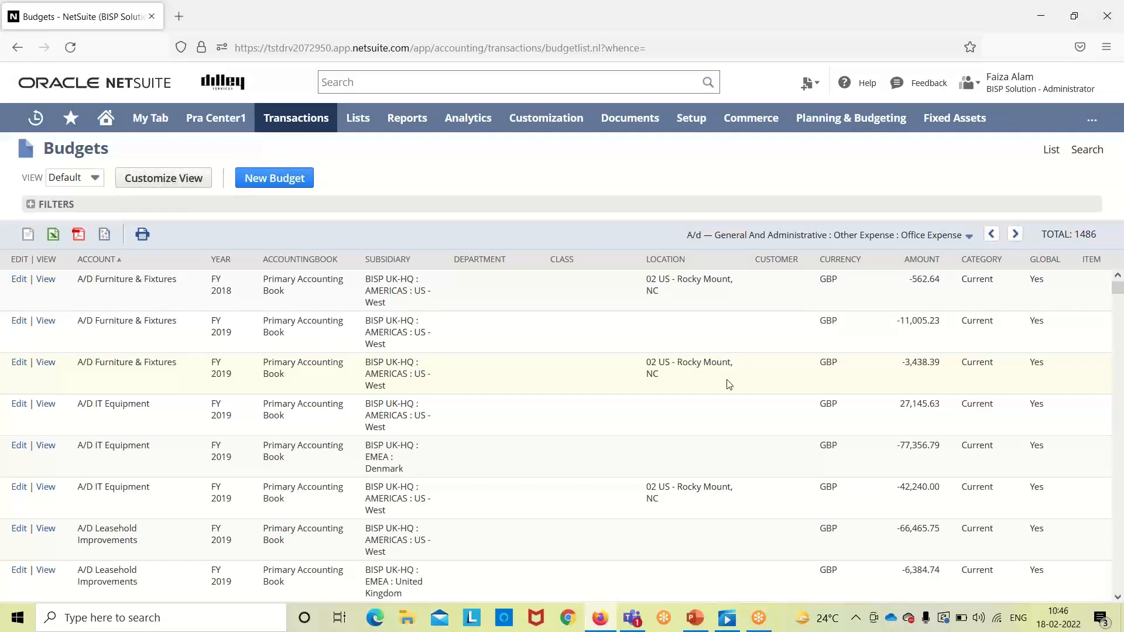
# - Start a new blank budget from the Budgets list
pyautogui.scroll(-3)
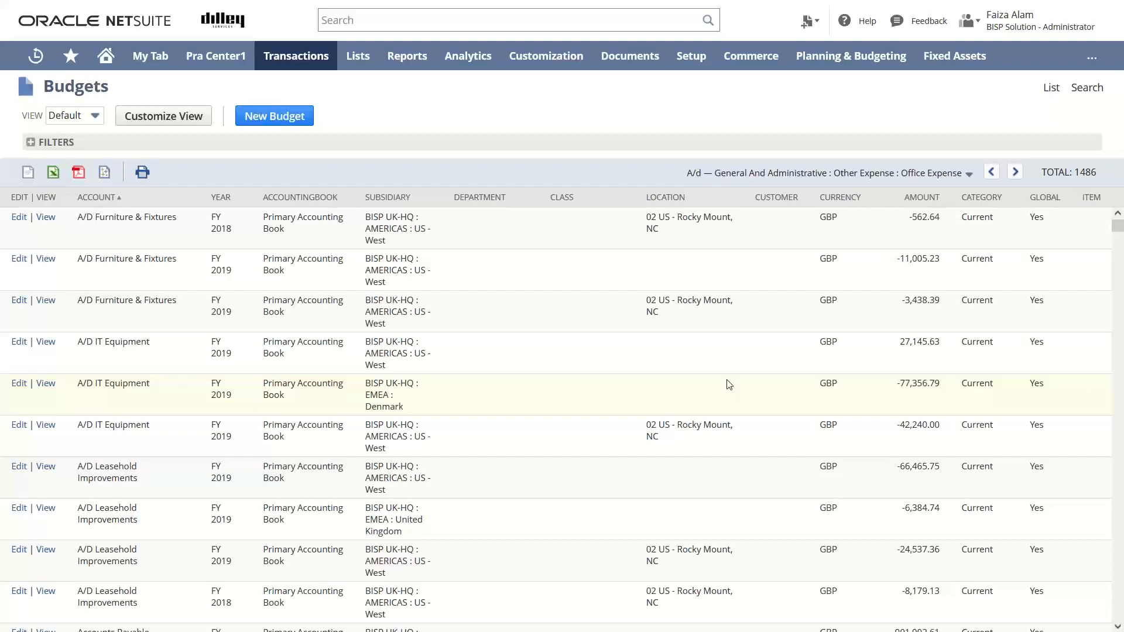
pyautogui.moveTo(441, 360)
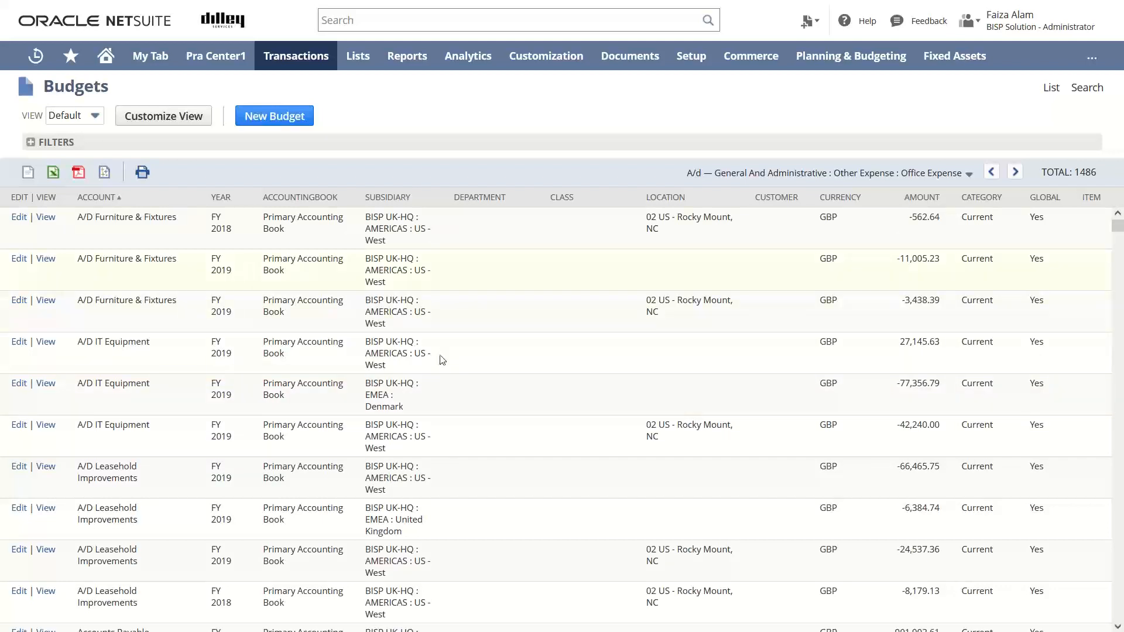
pyautogui.moveTo(391, 256)
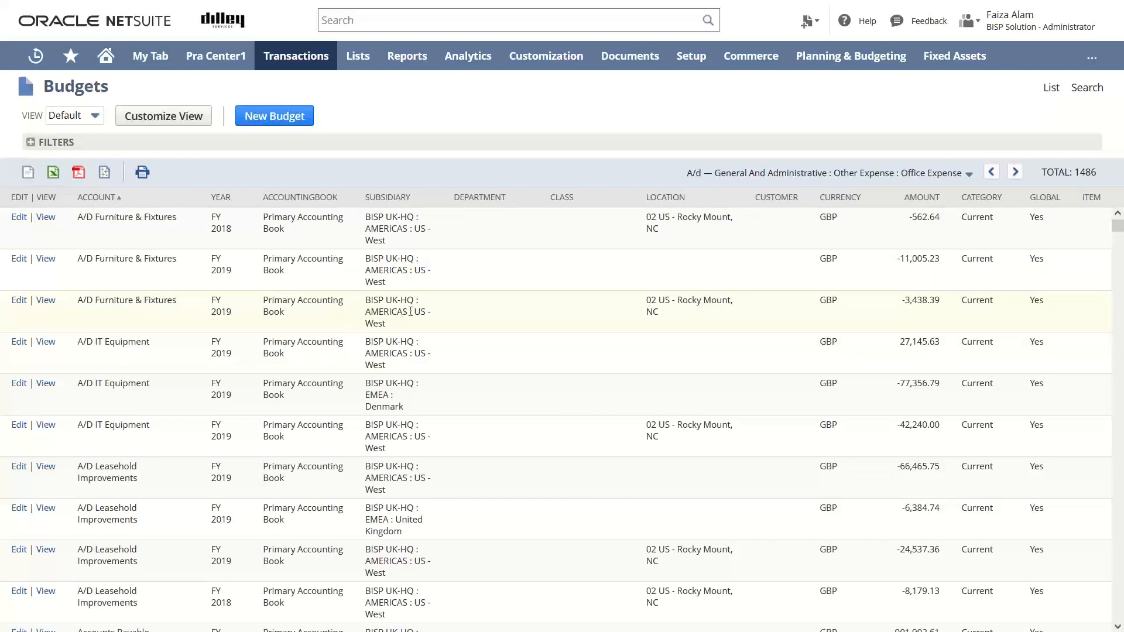
pyautogui.moveTo(274, 116)
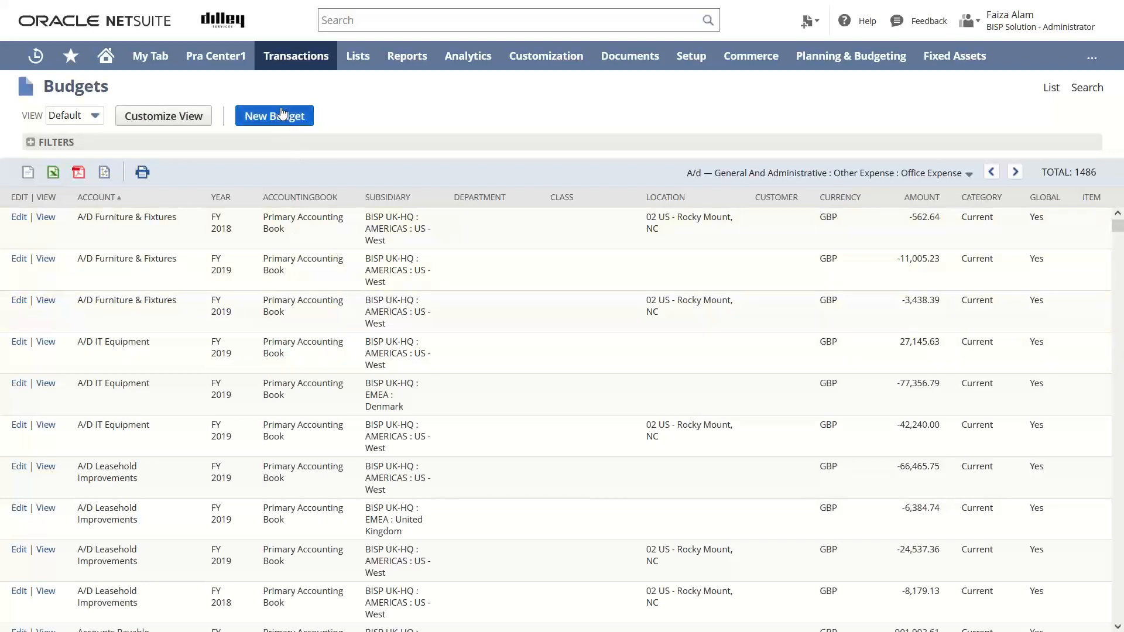
pyautogui.click(274, 116)
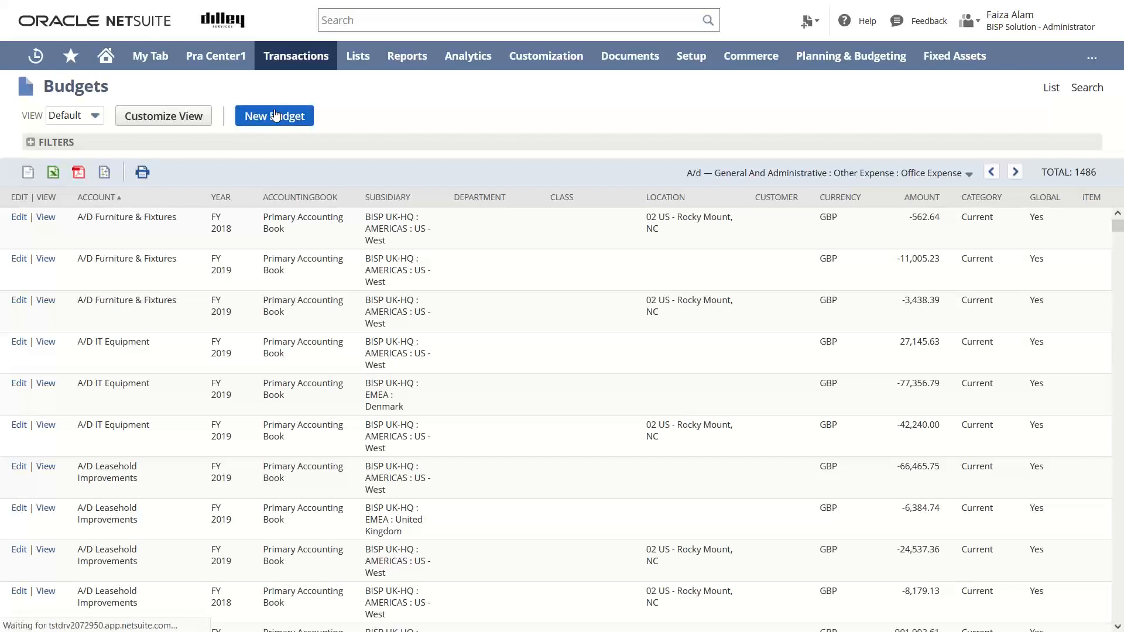
pyautogui.click(274, 116)
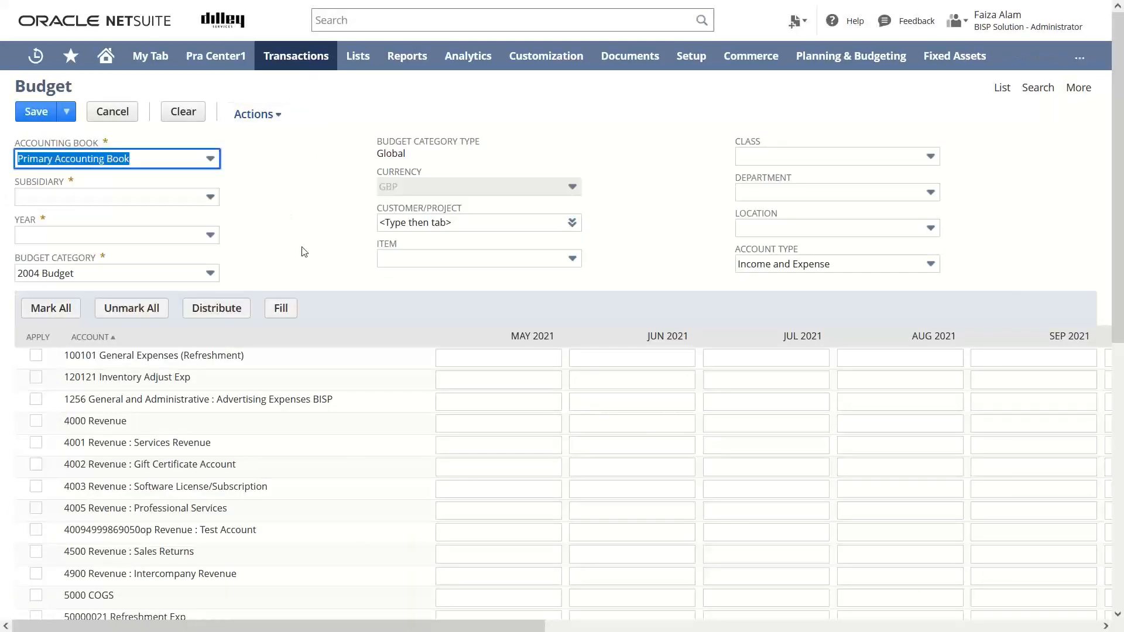
pyautogui.moveTo(280, 259)
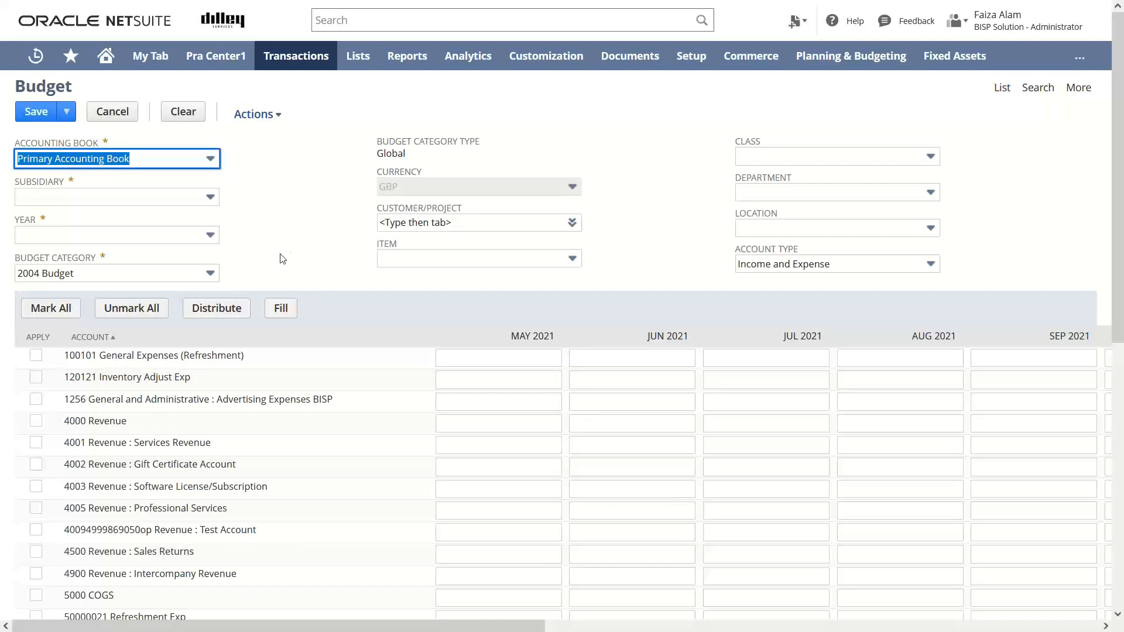
pyautogui.moveTo(225, 180)
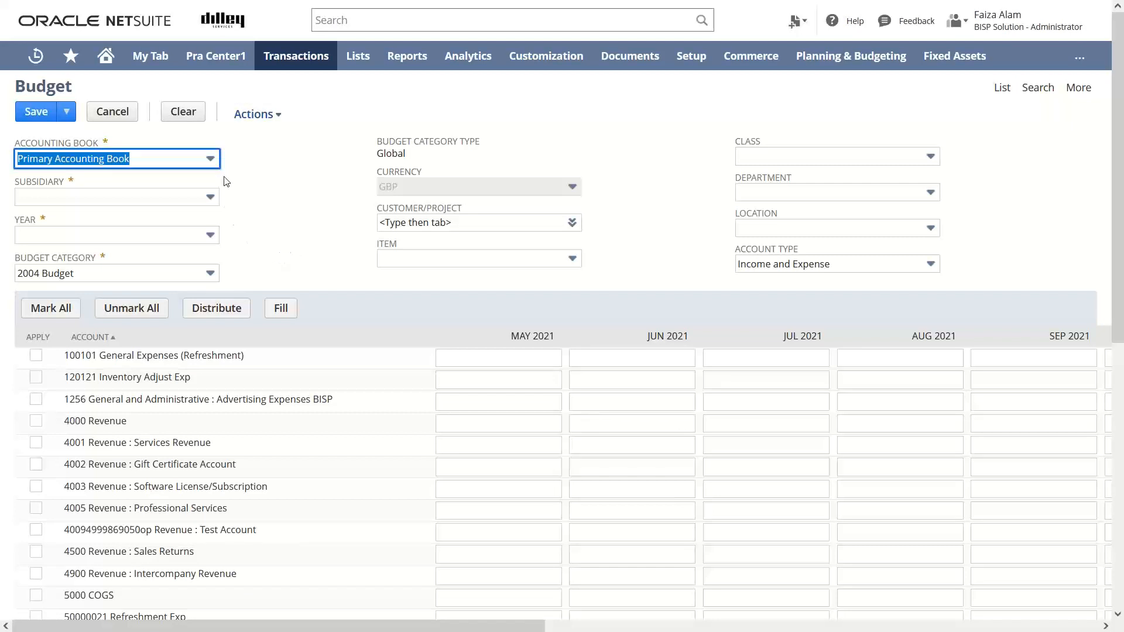
pyautogui.moveTo(94, 136)
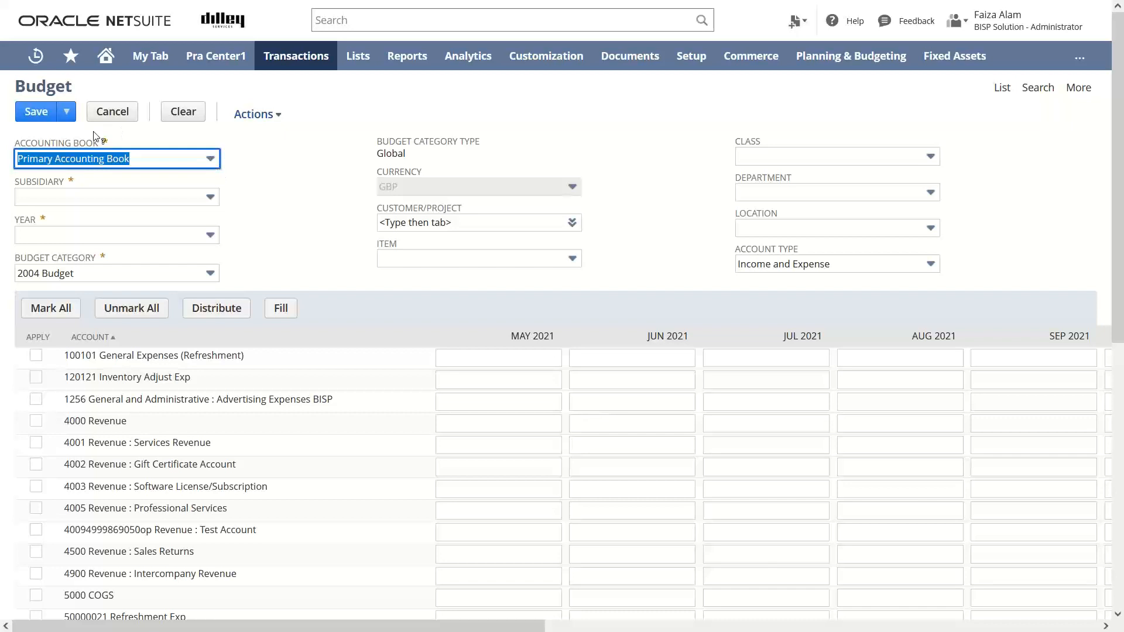
pyautogui.moveTo(105, 143)
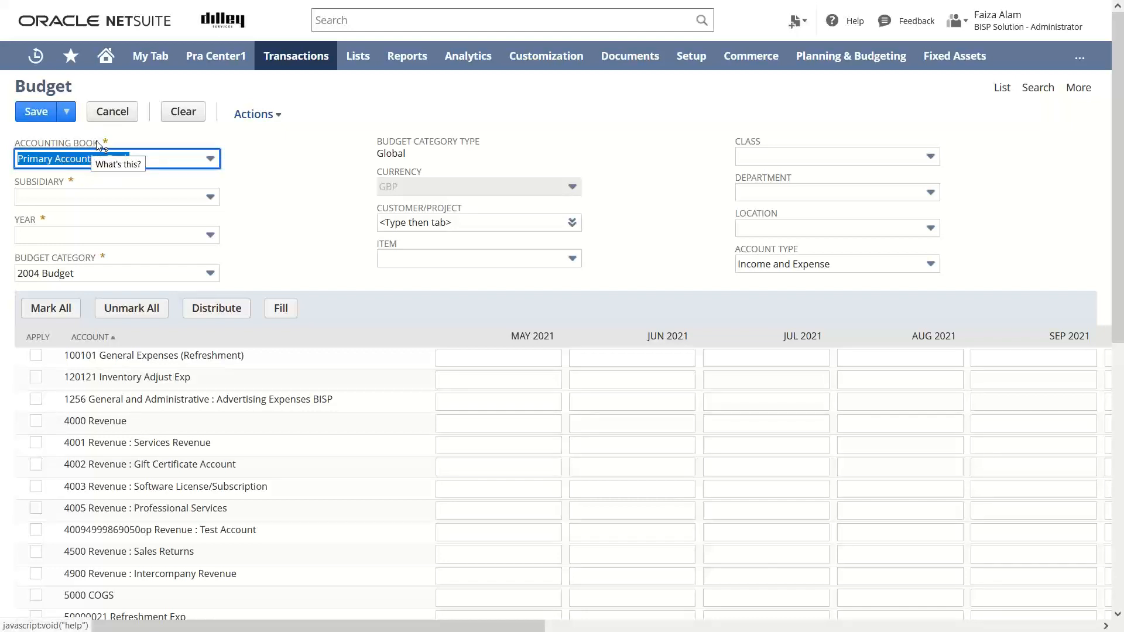
# - Keep the Primary Accounting Book and set the subsidiary to Mexico
pyautogui.click(210, 158)
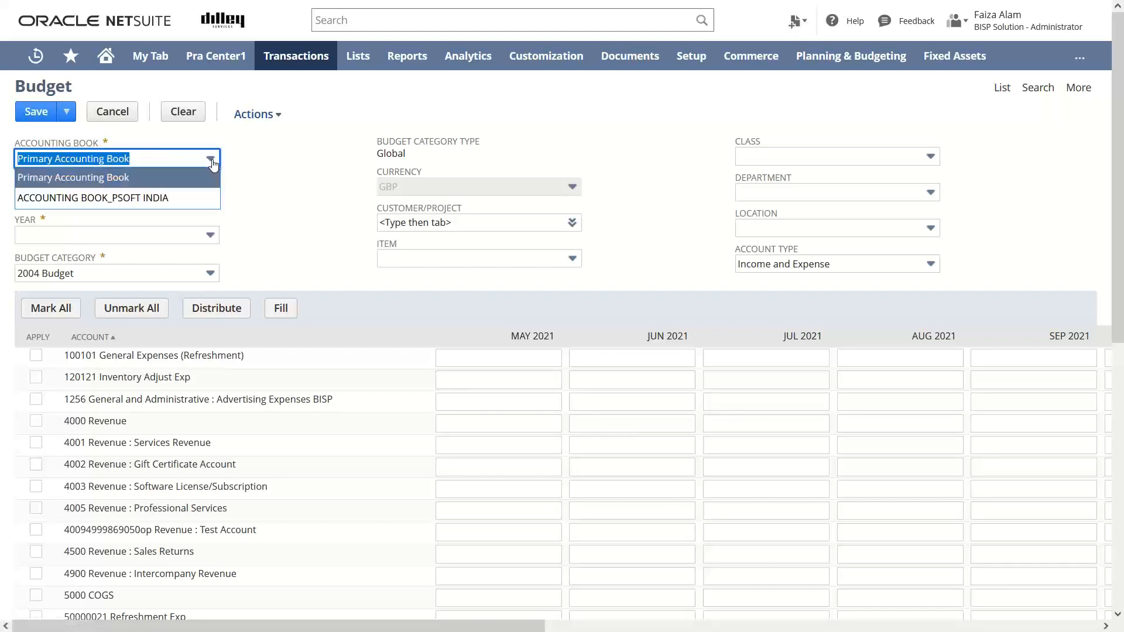
pyautogui.moveTo(183, 183)
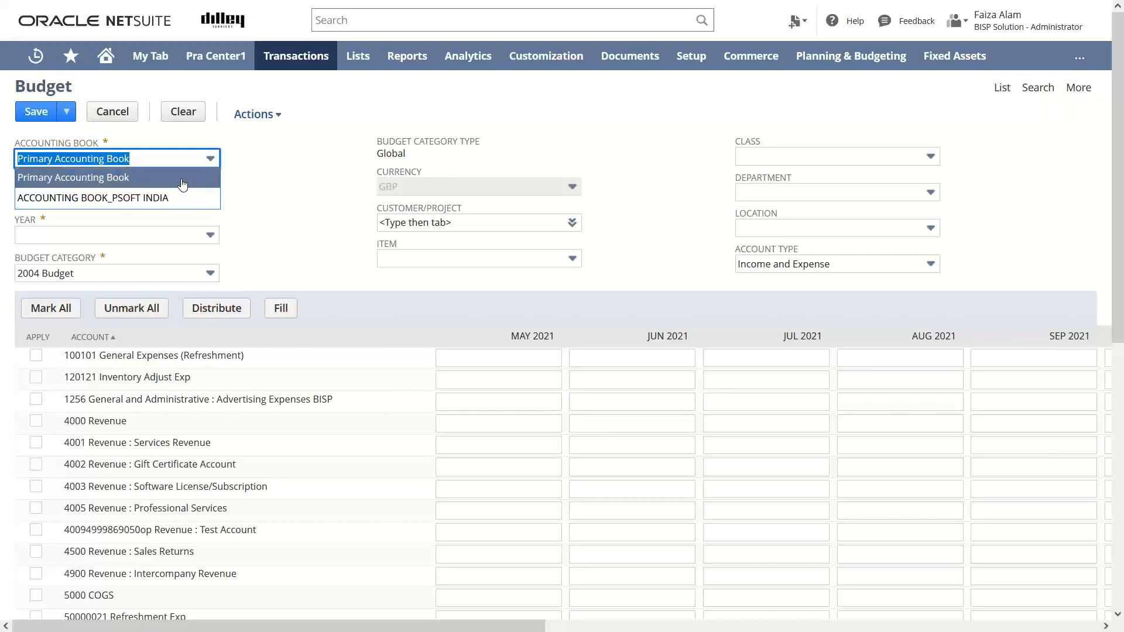
pyautogui.click(73, 177)
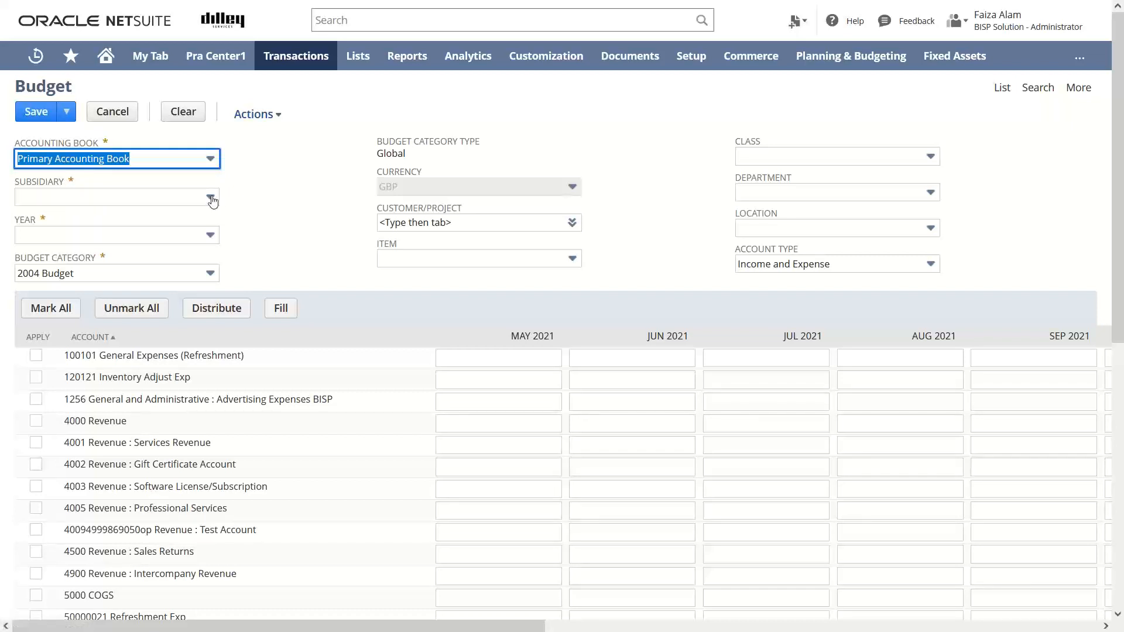
pyautogui.click(211, 197)
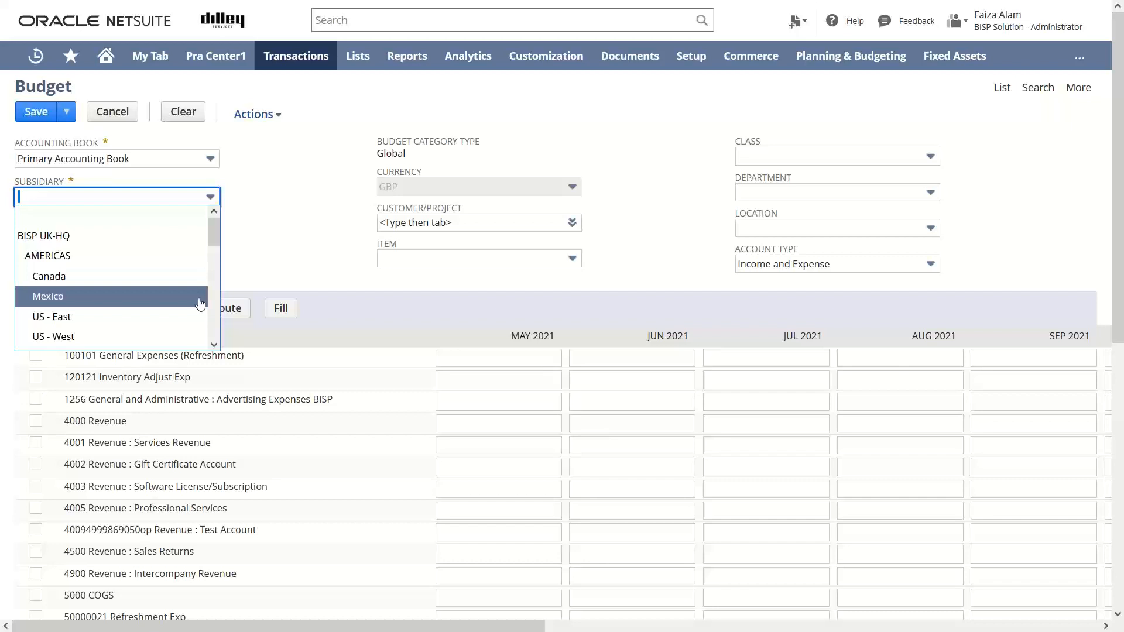
pyautogui.click(47, 296)
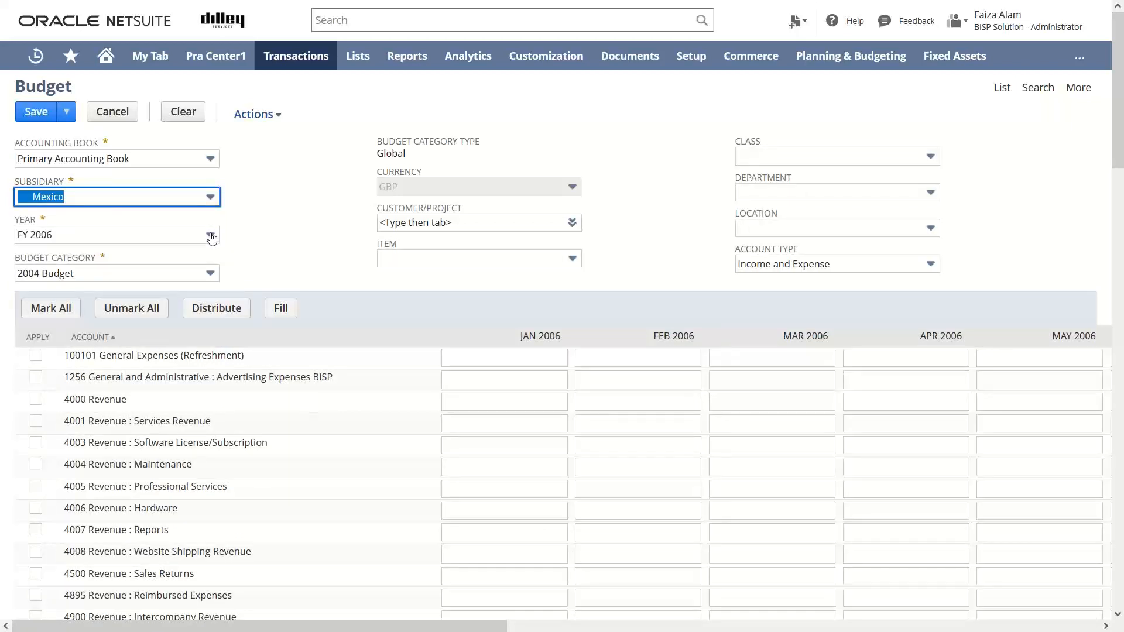
# - Set the budget year to FY 2021 and the budget category to Current
pyautogui.click(211, 234)
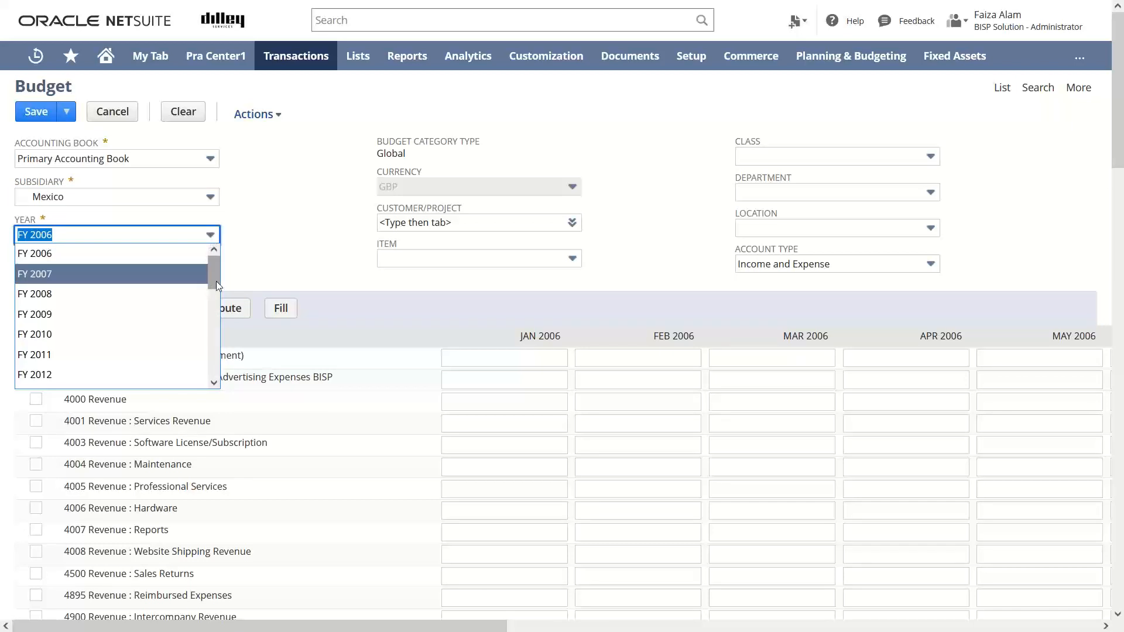
pyautogui.scroll(-3)
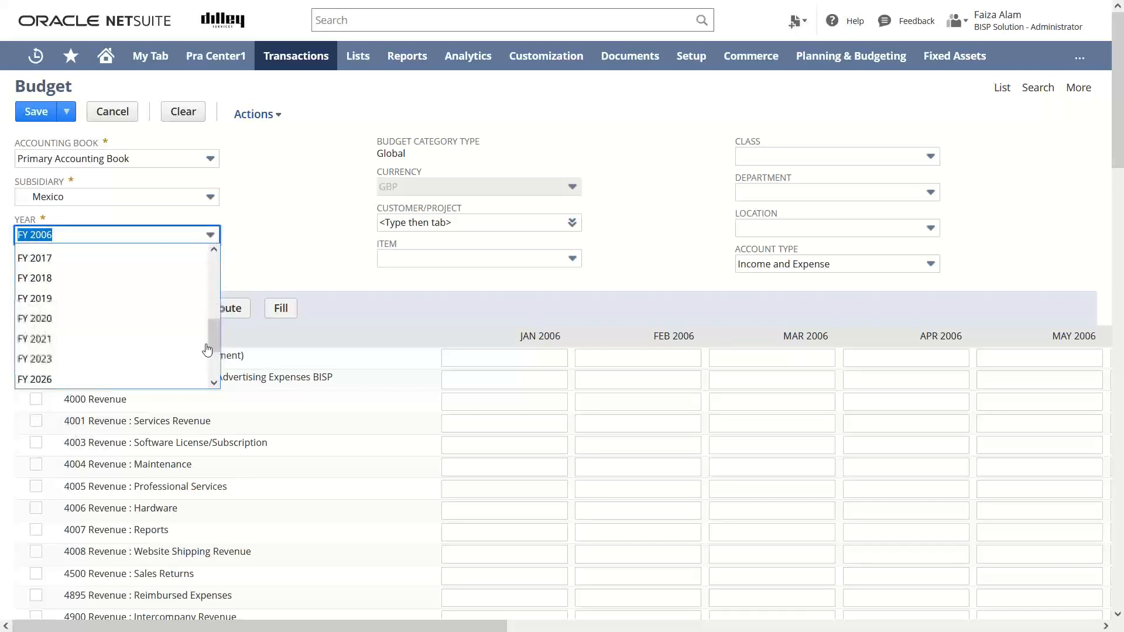
pyautogui.click(34, 338)
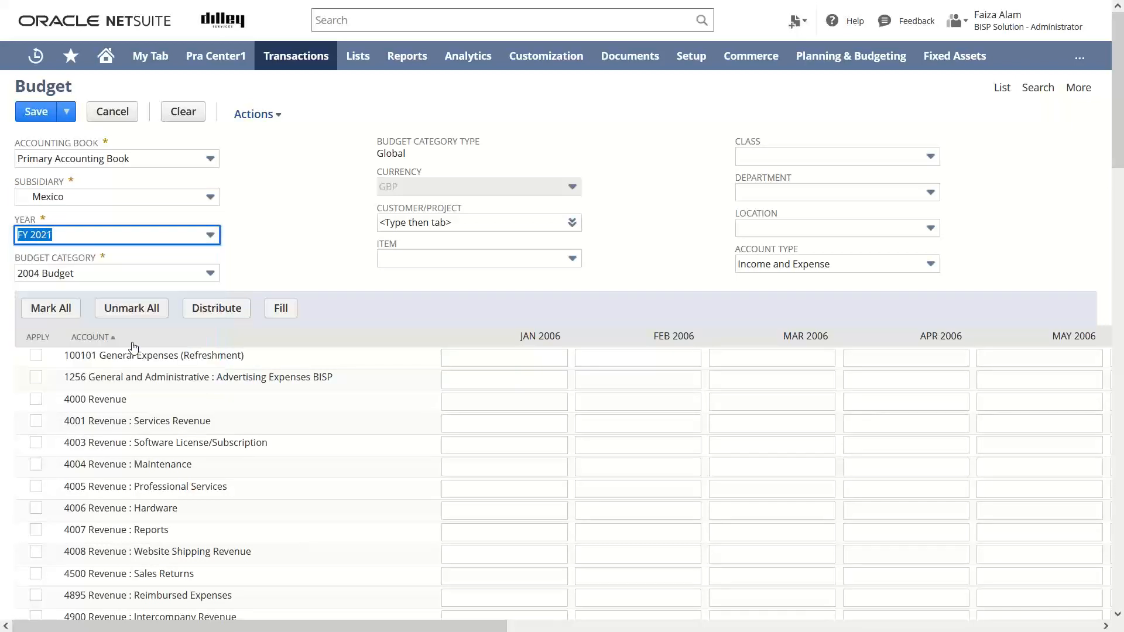
pyautogui.click(116, 235)
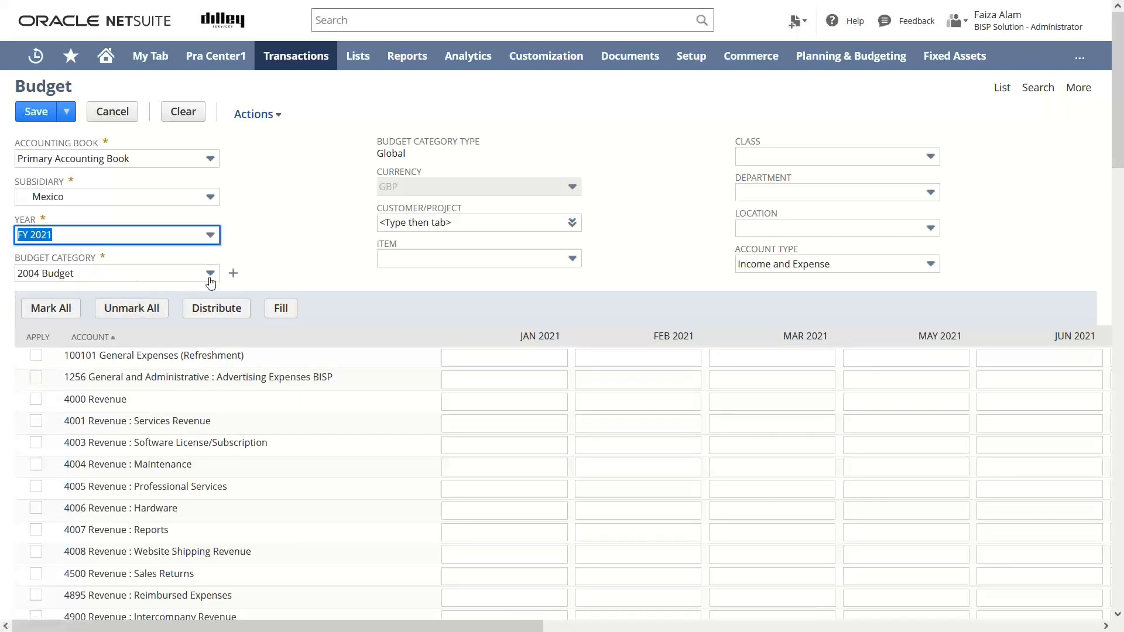
pyautogui.click(210, 273)
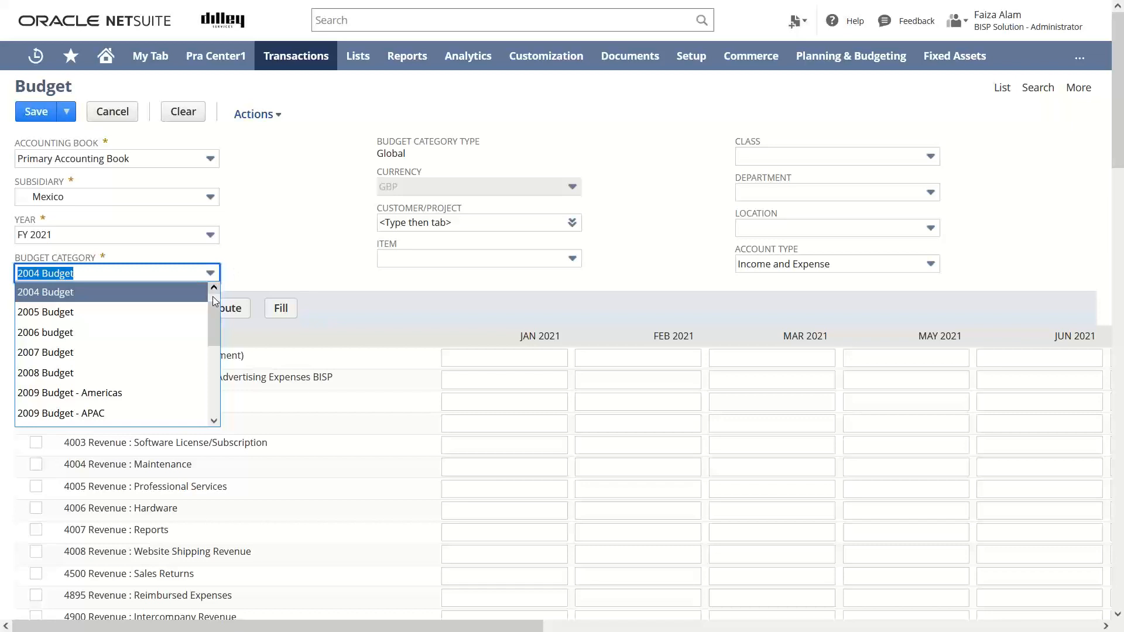
pyautogui.scroll(-3)
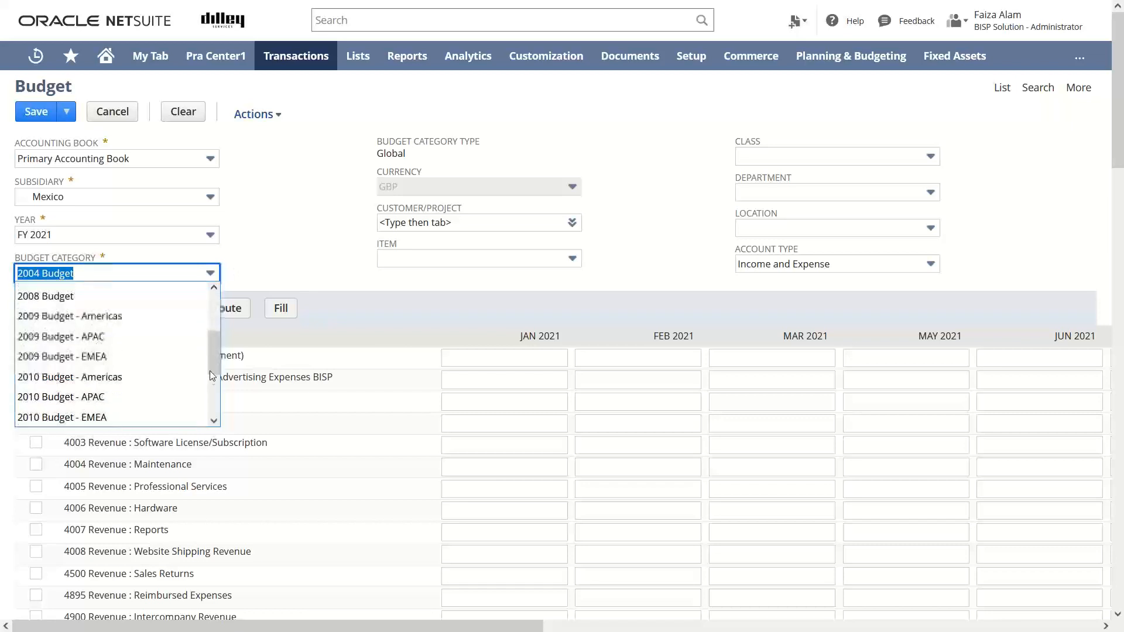
pyautogui.scroll(-3)
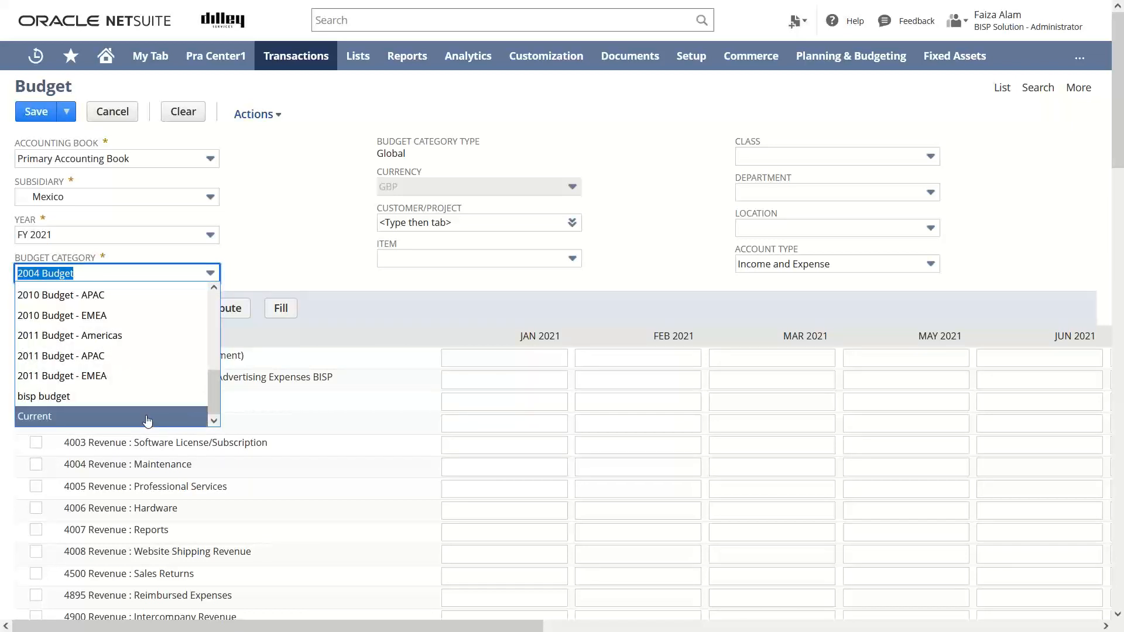
pyautogui.click(34, 417)
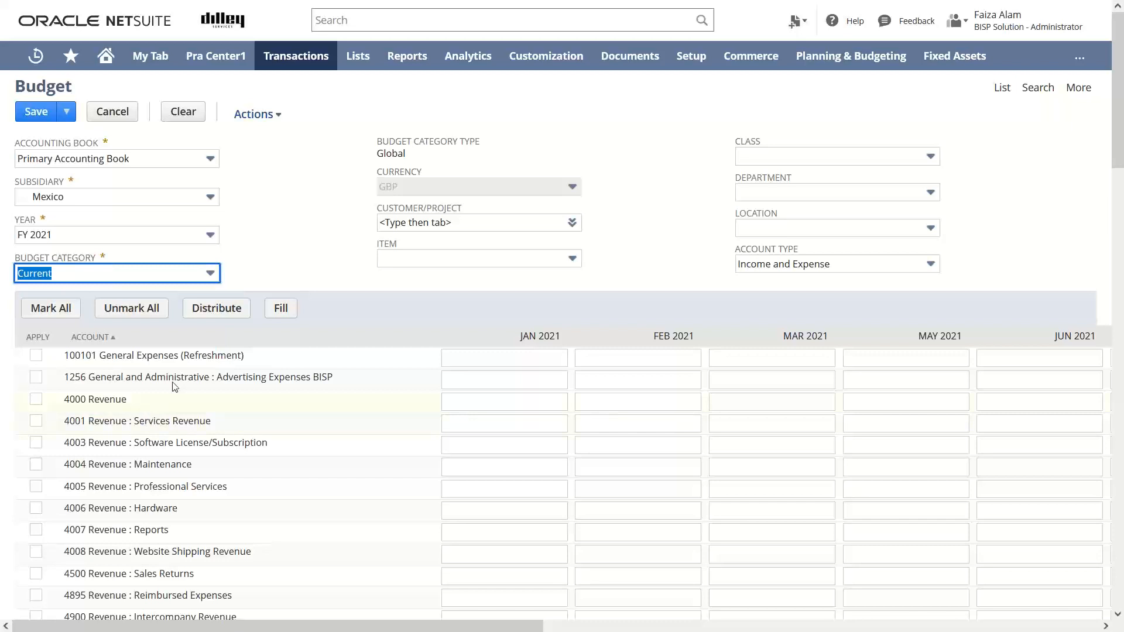
pyautogui.moveTo(461, 148)
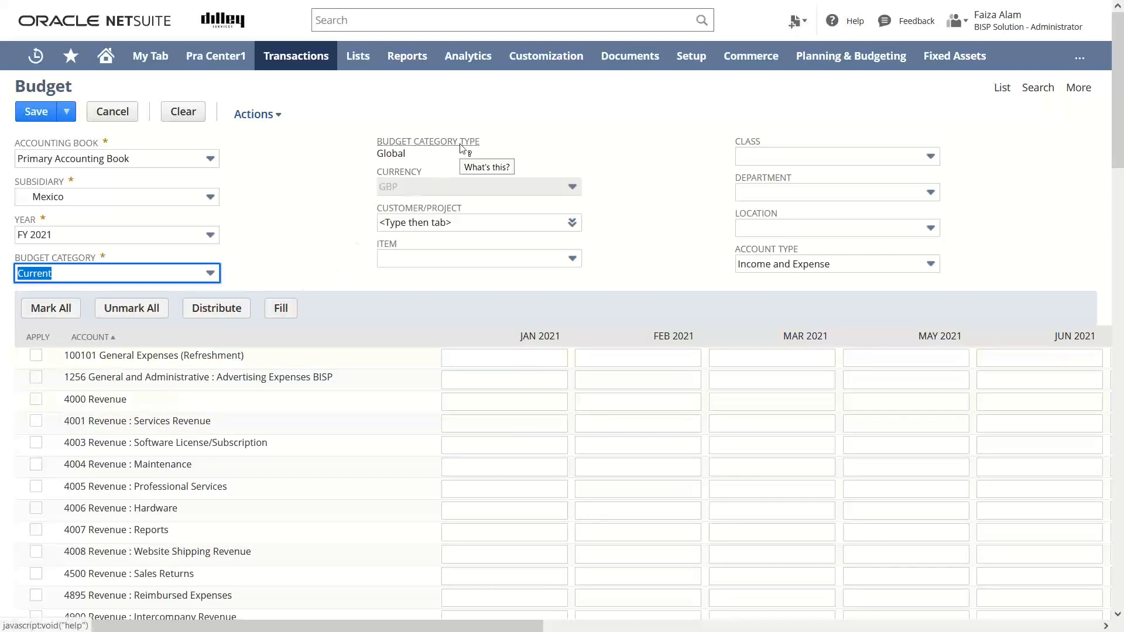
pyautogui.moveTo(406, 165)
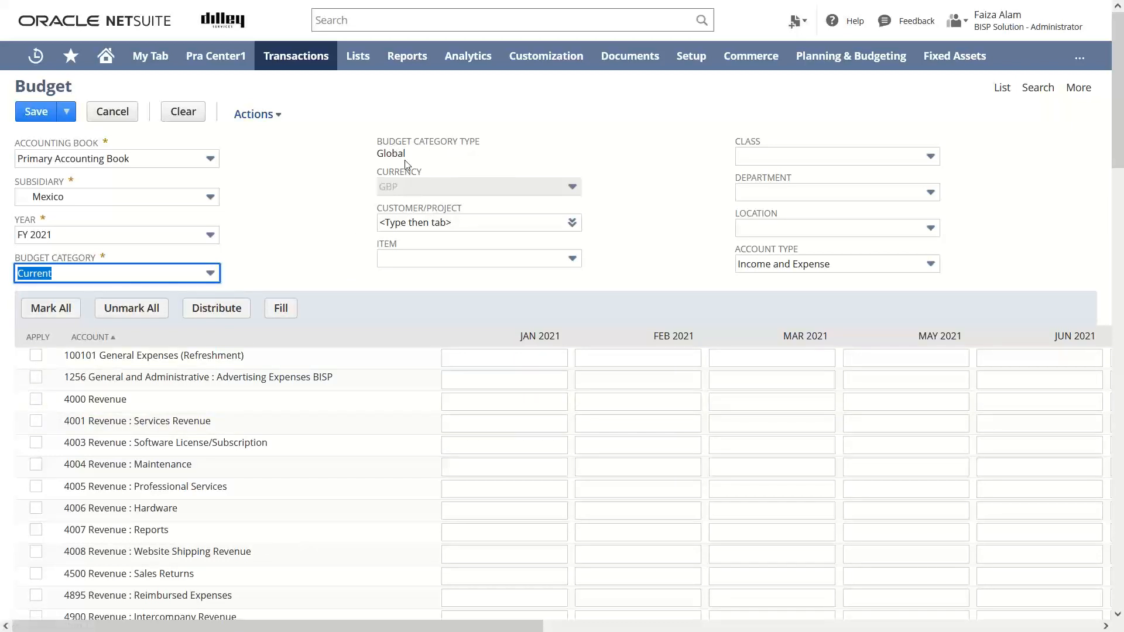
pyautogui.moveTo(407, 159)
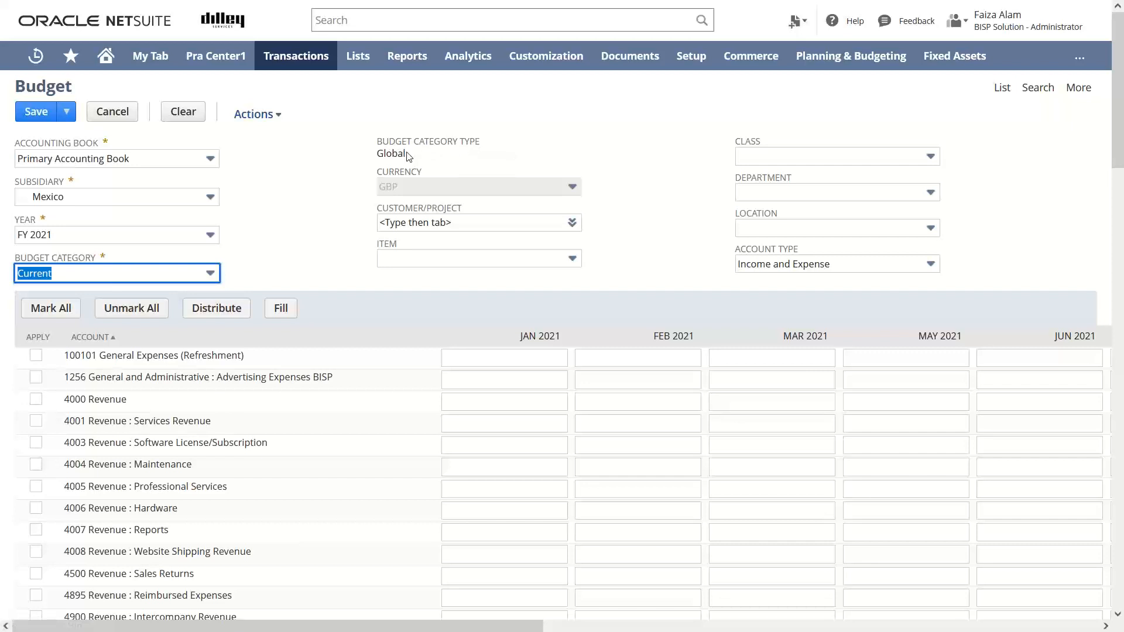
pyautogui.moveTo(430, 149)
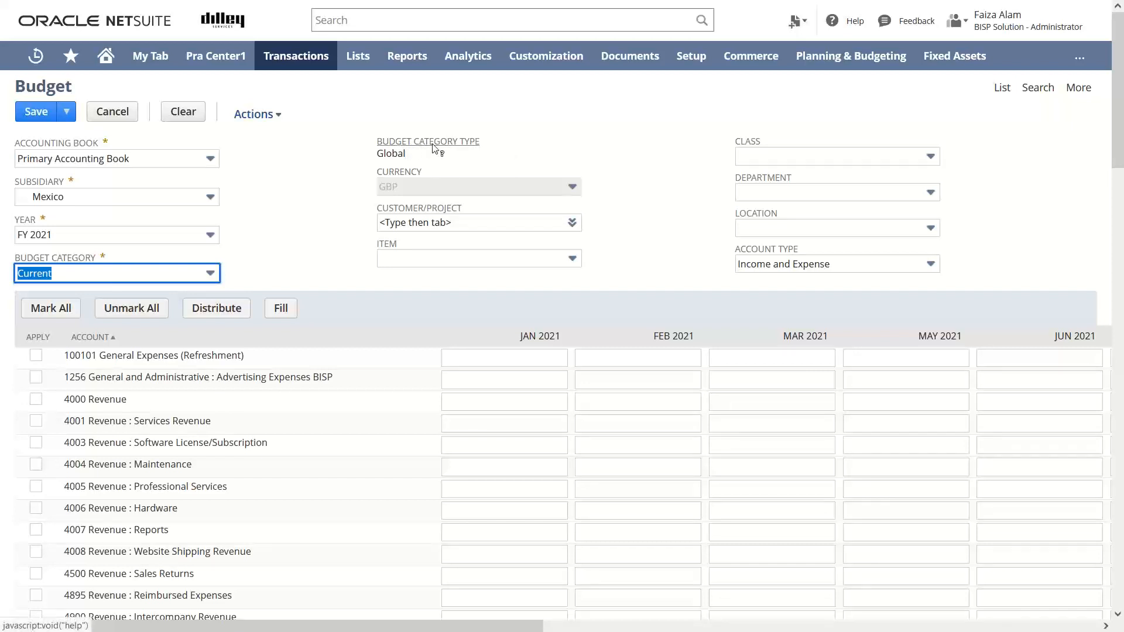
pyautogui.moveTo(444, 151)
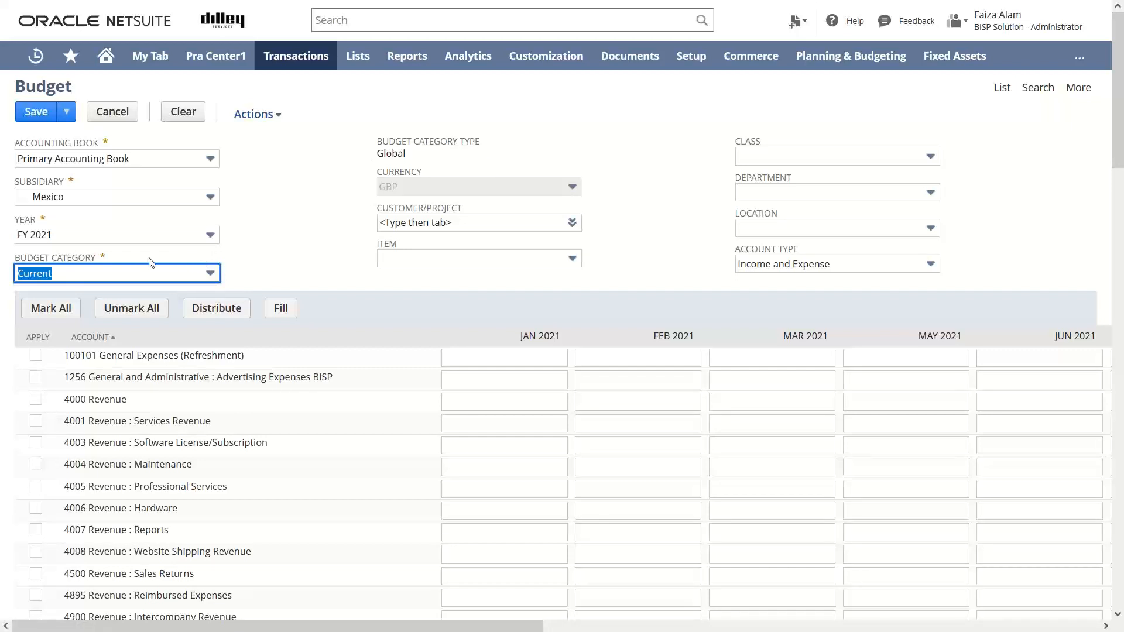
pyautogui.moveTo(418, 158)
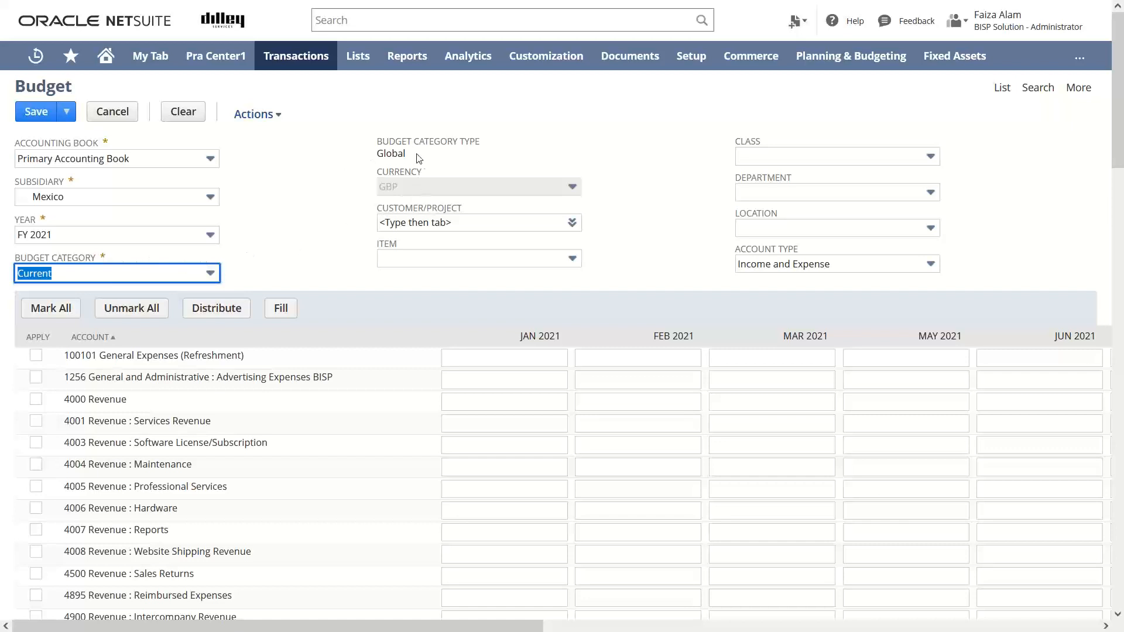
pyautogui.moveTo(409, 155)
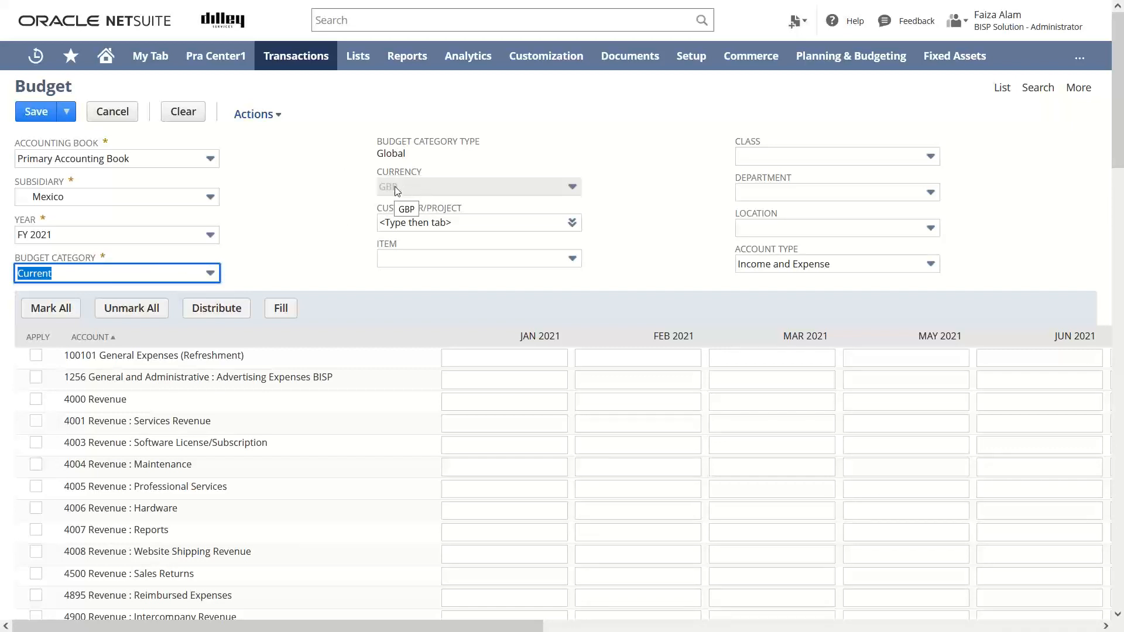
pyautogui.moveTo(454, 221)
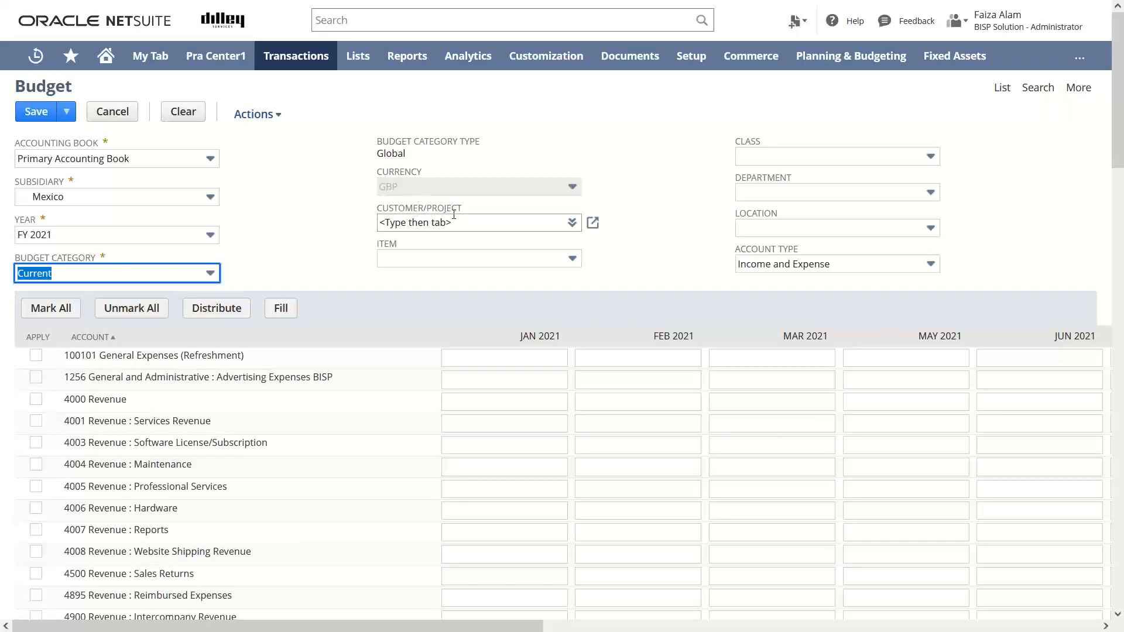
pyautogui.moveTo(537, 221)
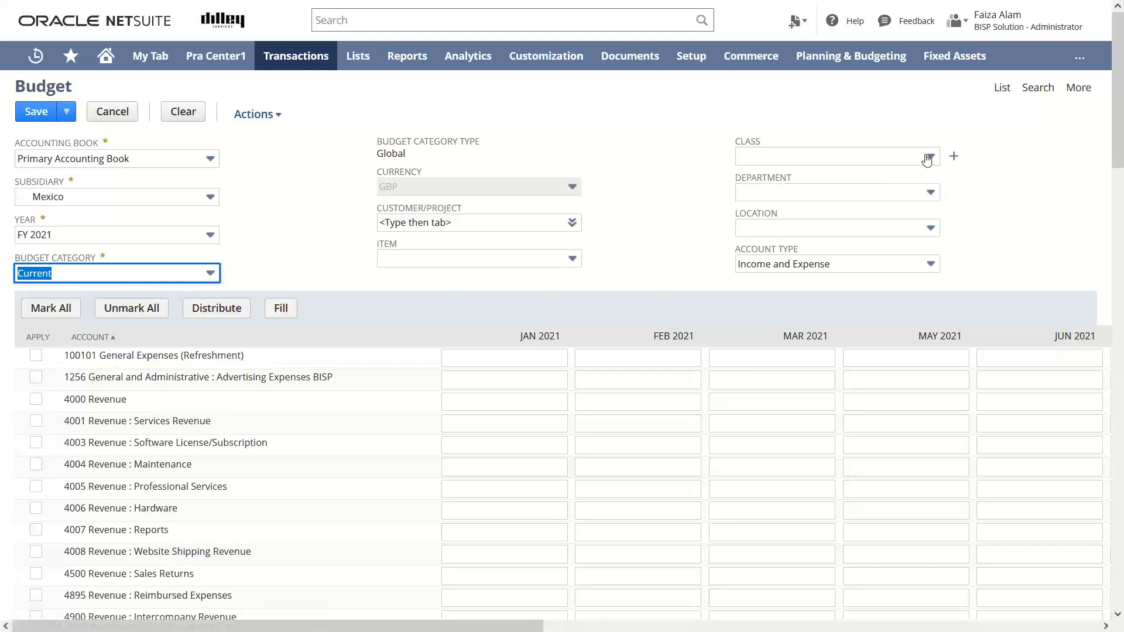
pyautogui.moveTo(939, 233)
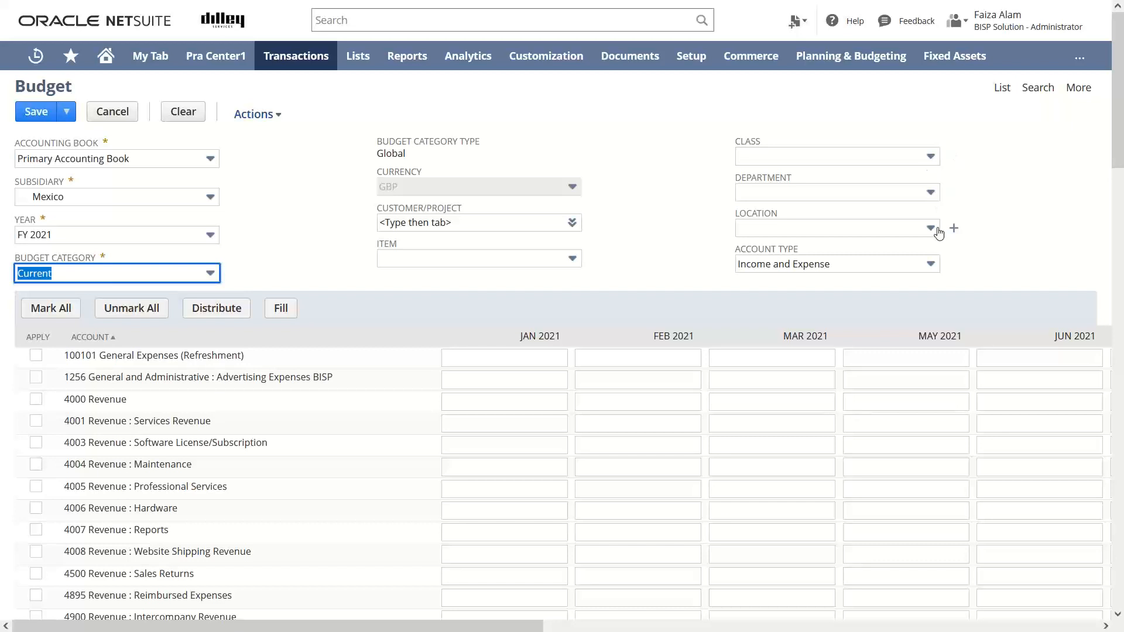
pyautogui.moveTo(937, 203)
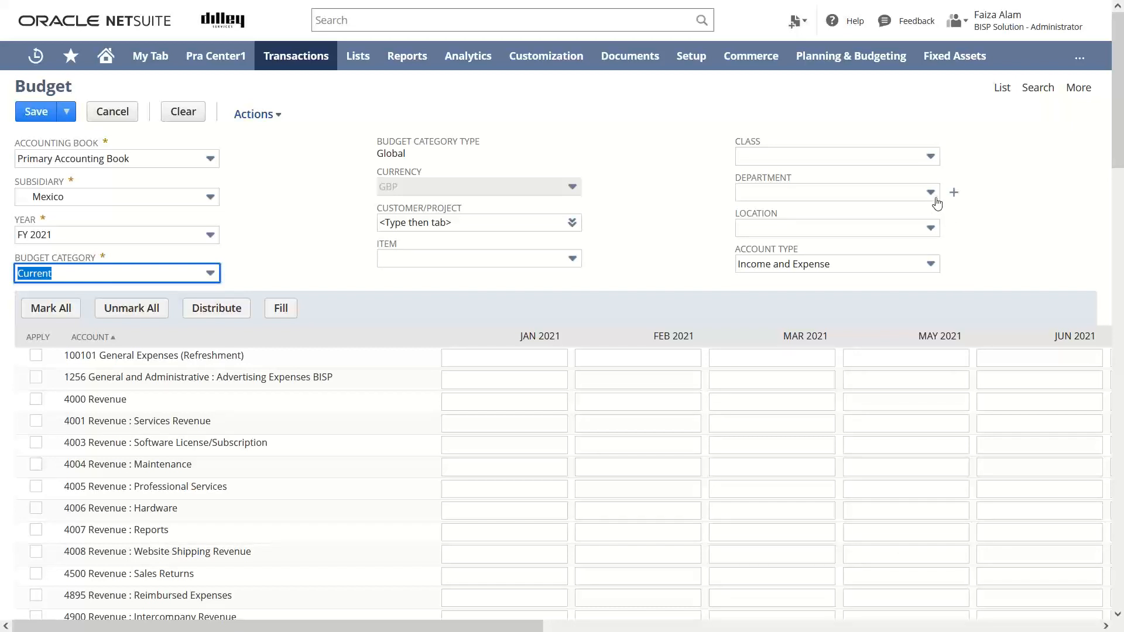
pyautogui.moveTo(939, 254)
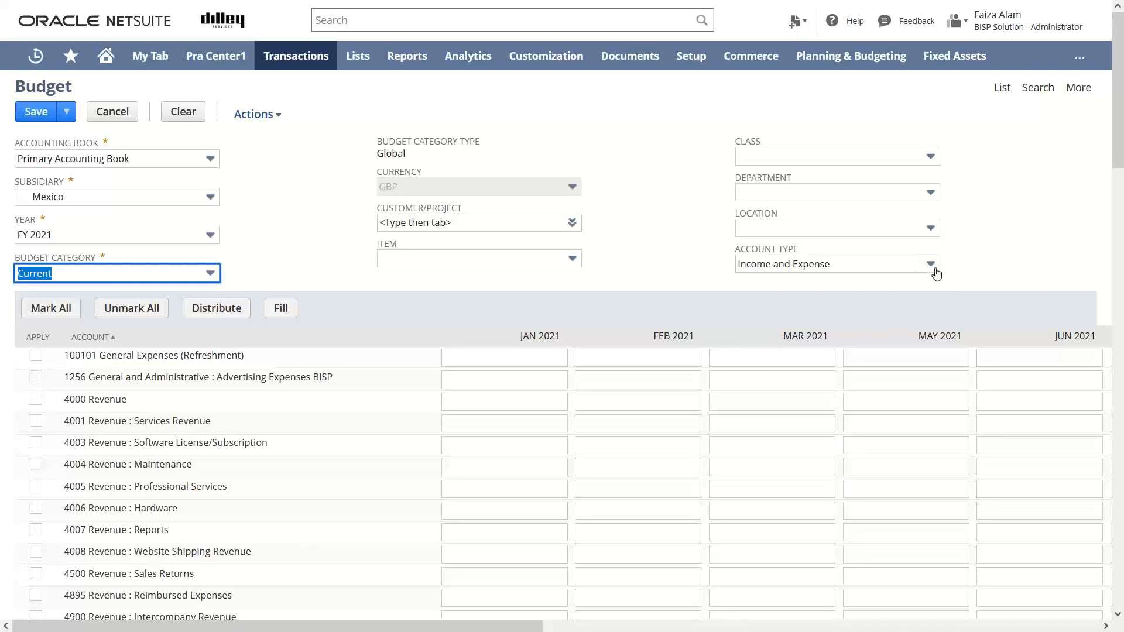
pyautogui.moveTo(928, 264)
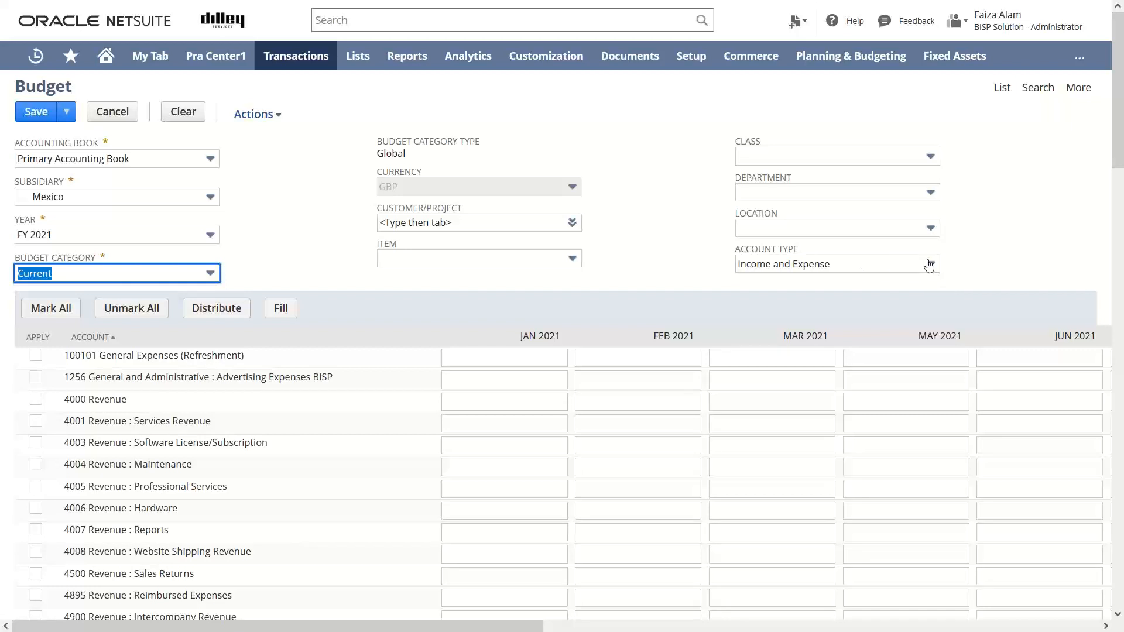
# - Show the Account Type choices on the budget form
pyautogui.click(927, 264)
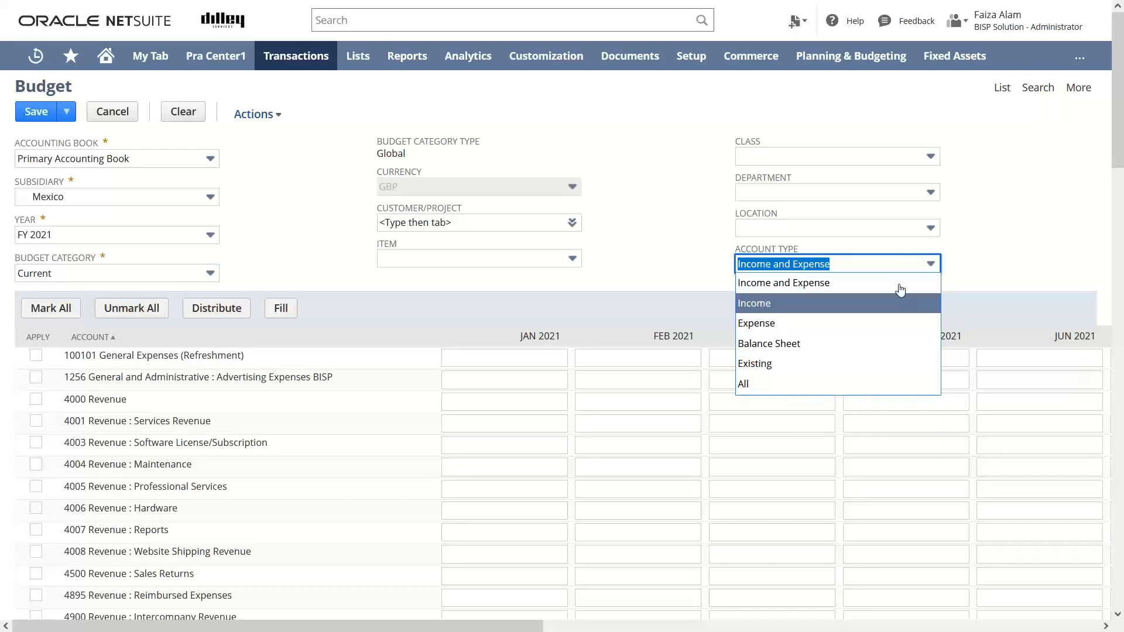
pyautogui.moveTo(884, 313)
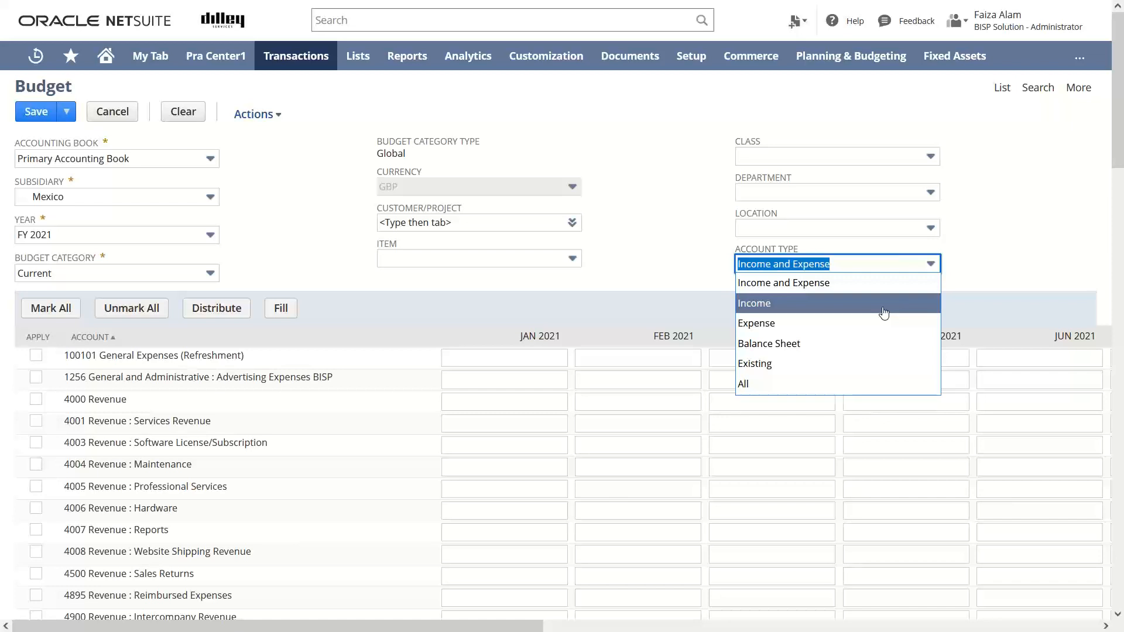
pyautogui.moveTo(867, 323)
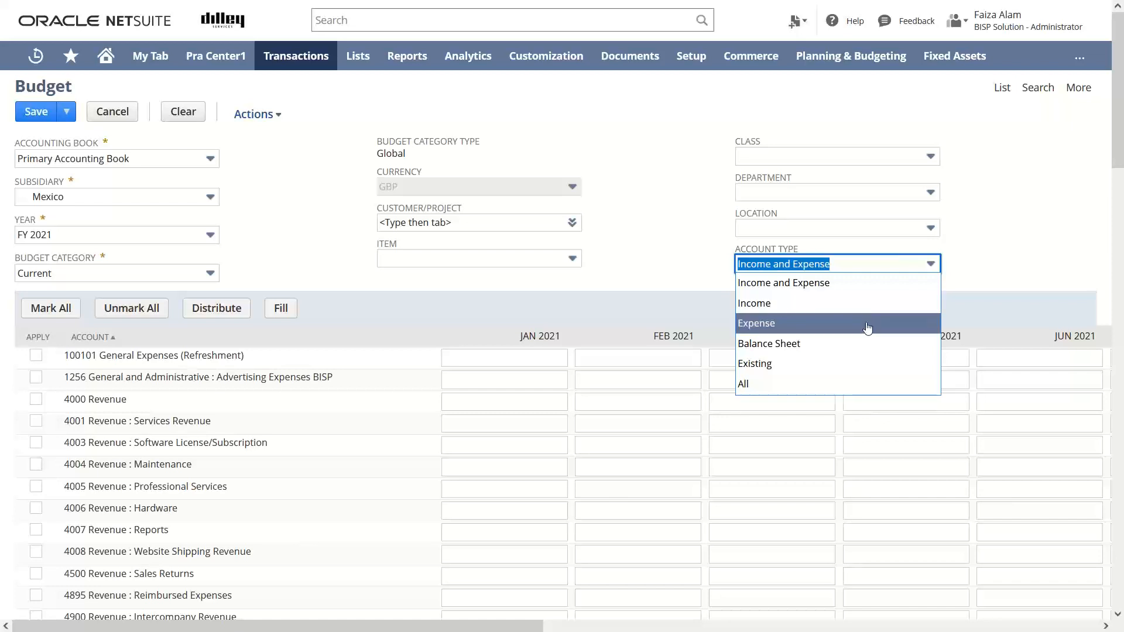
pyautogui.moveTo(854, 343)
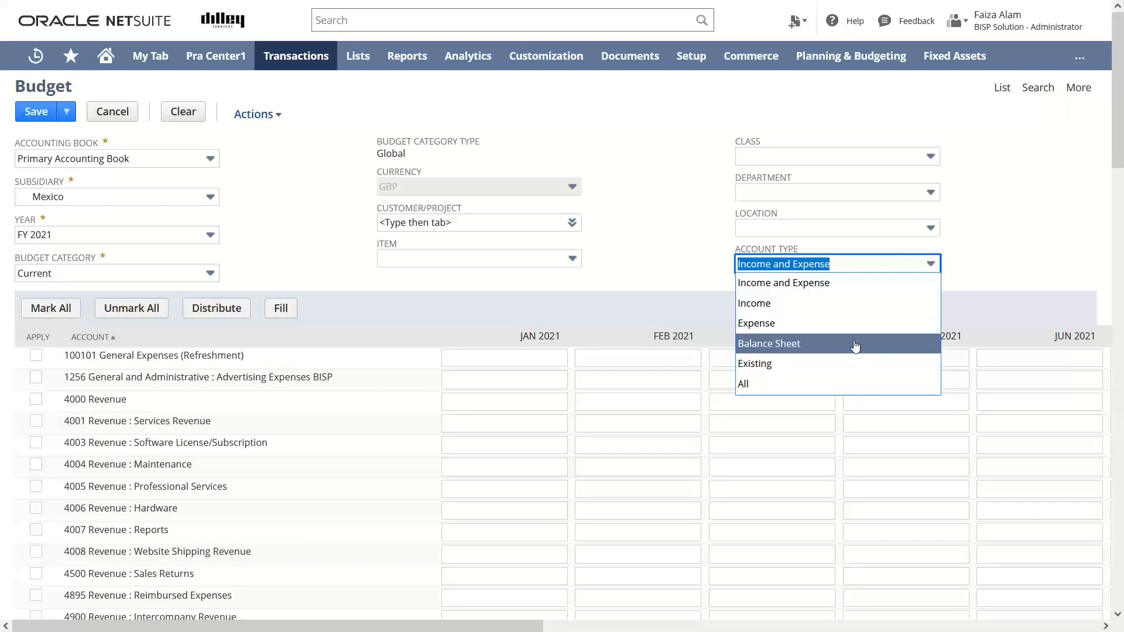
pyautogui.moveTo(837, 323)
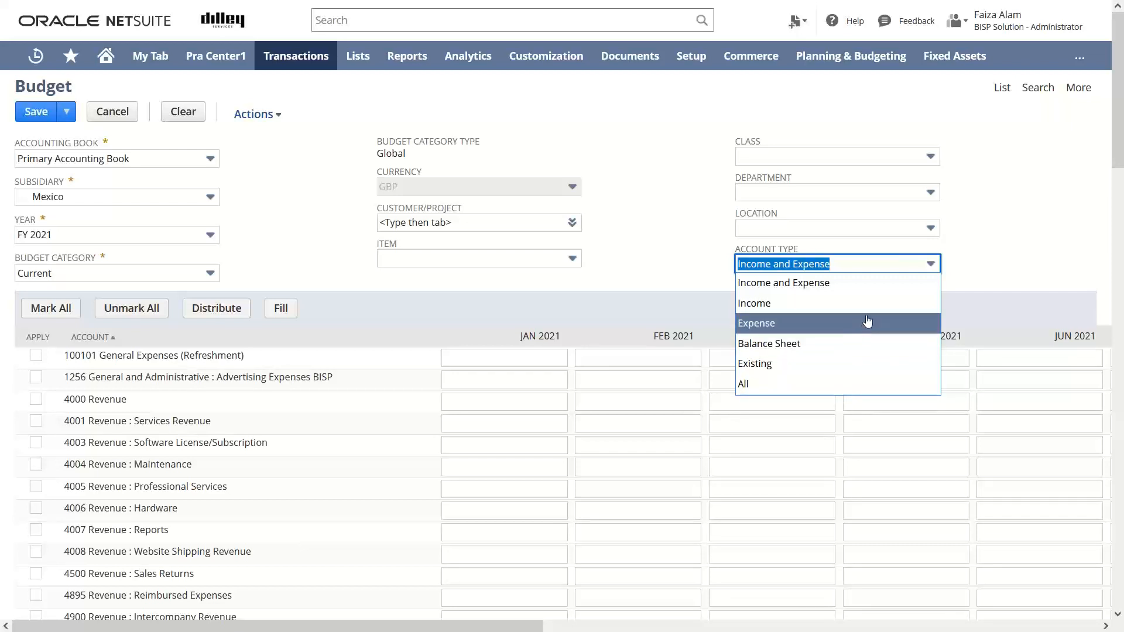
pyautogui.moveTo(874, 324)
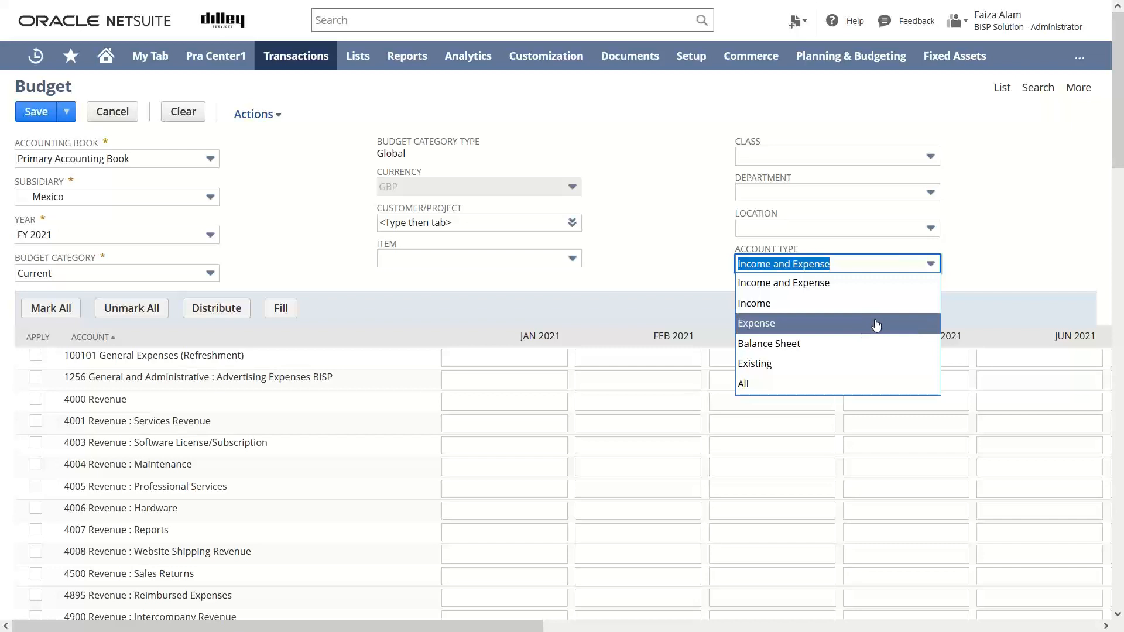
# - Set Account Type to Expense, mark all listed accounts, then unmark them all
pyautogui.click(755, 323)
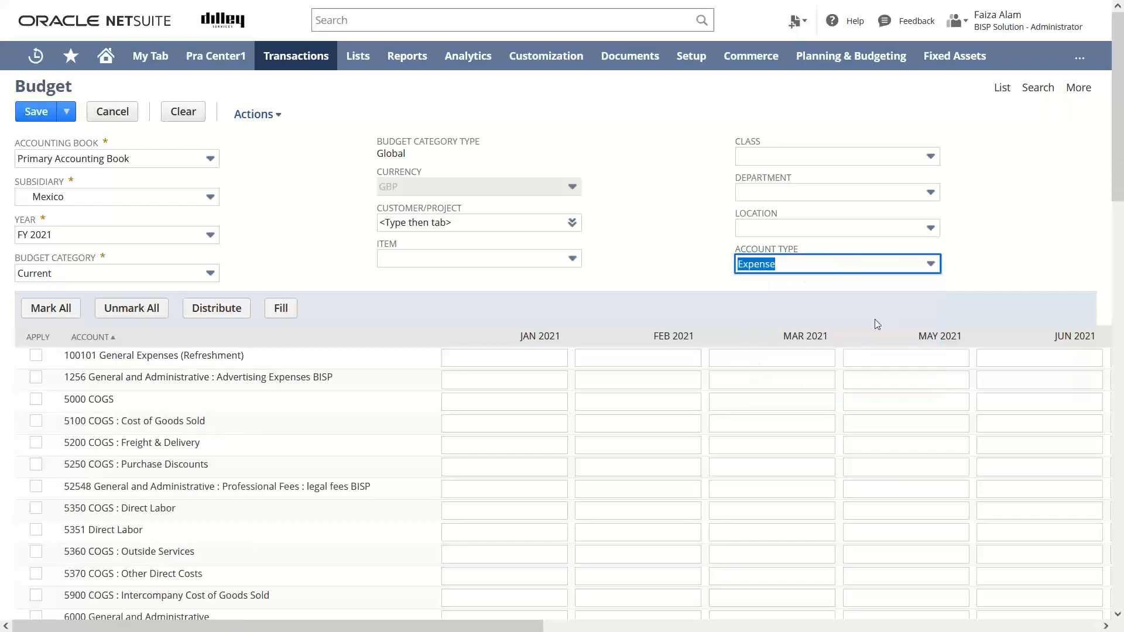
pyautogui.moveTo(787, 264)
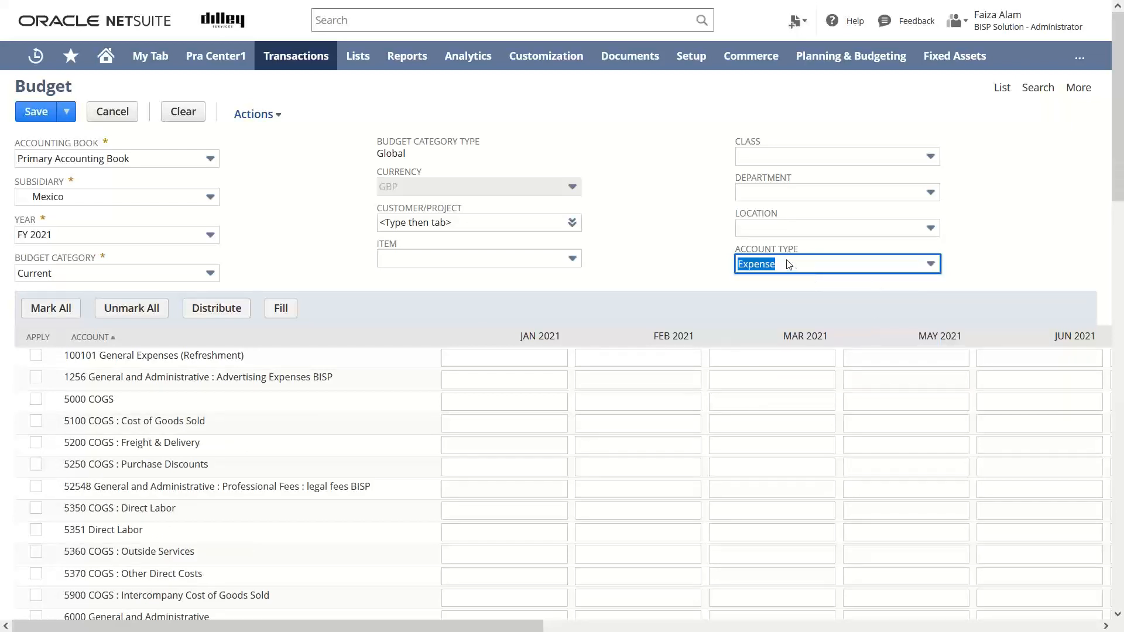
pyautogui.moveTo(314, 371)
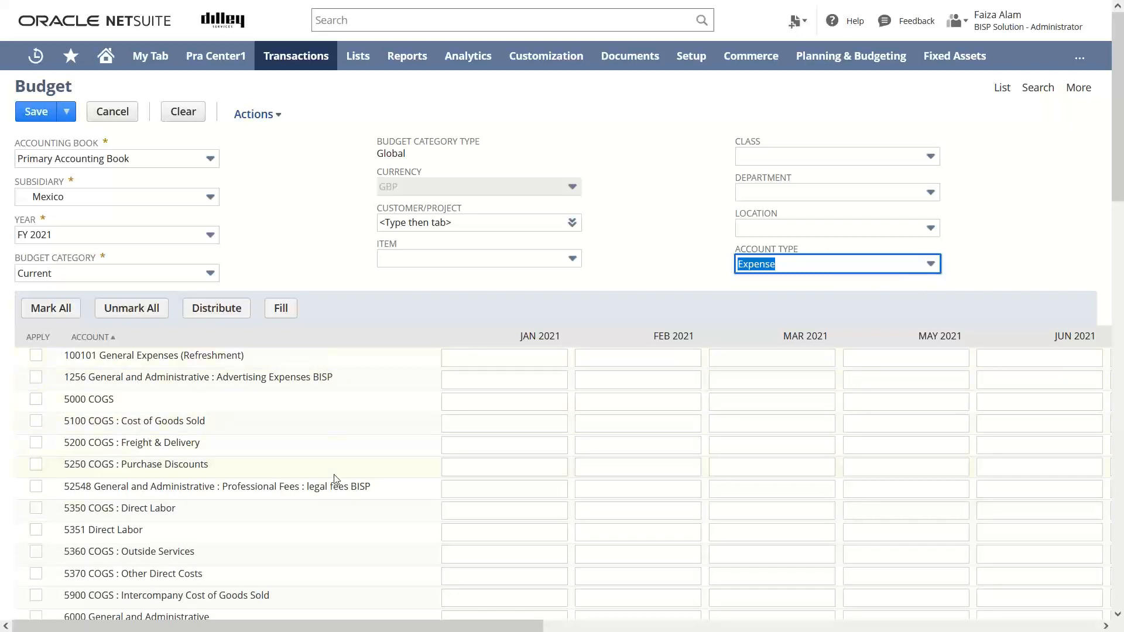
pyautogui.moveTo(329, 538)
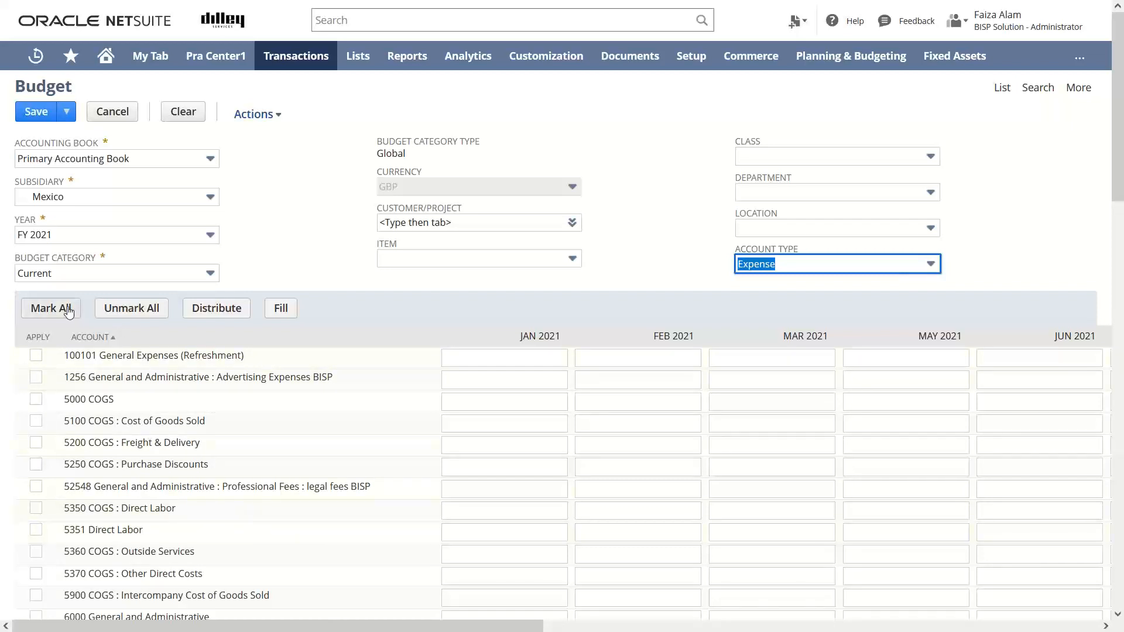
pyautogui.click(50, 307)
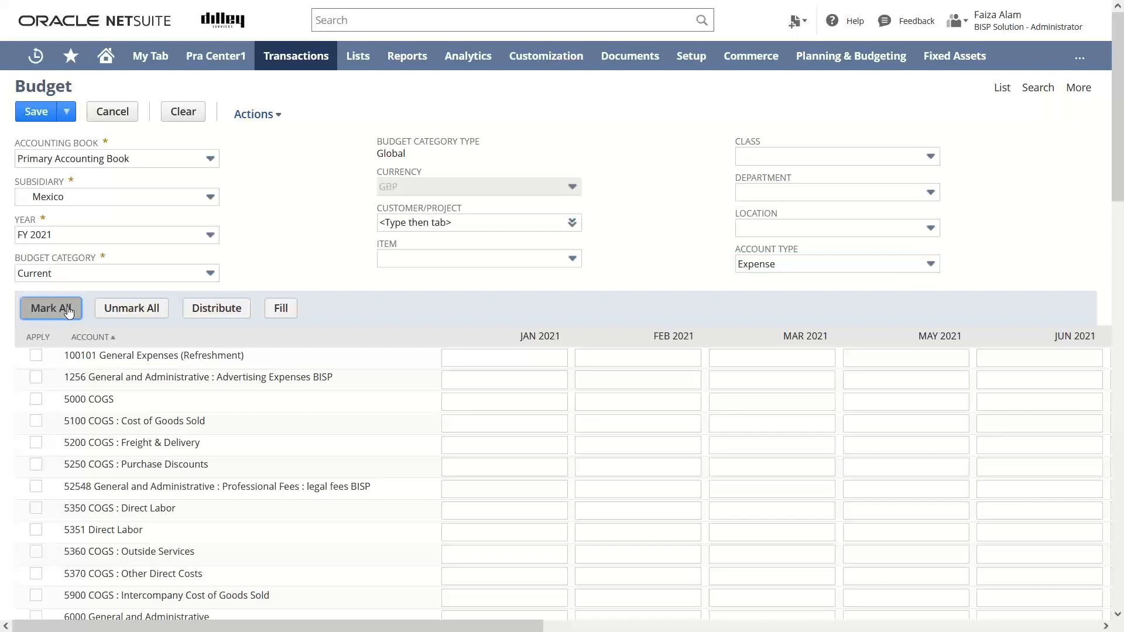
pyautogui.click(50, 307)
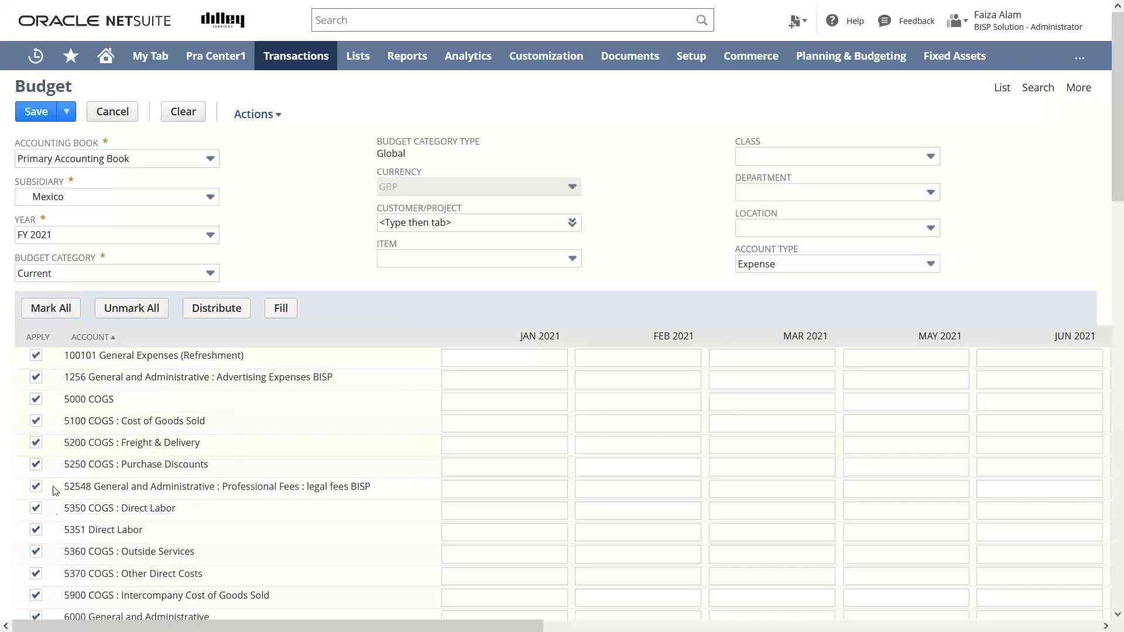
pyautogui.moveTo(100, 409)
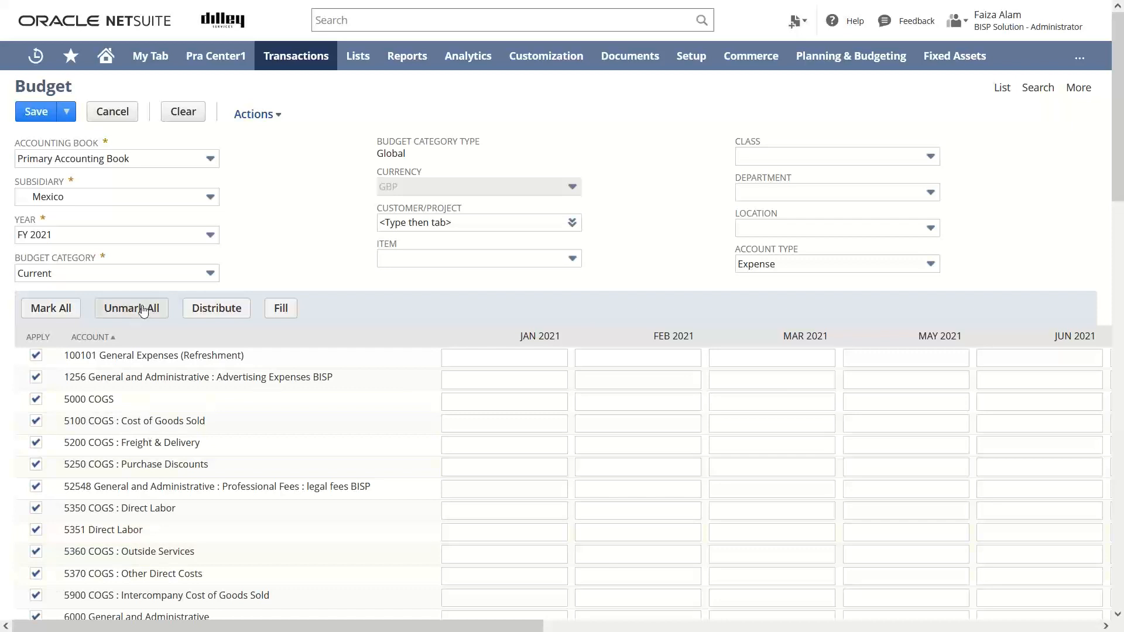
pyautogui.click(130, 307)
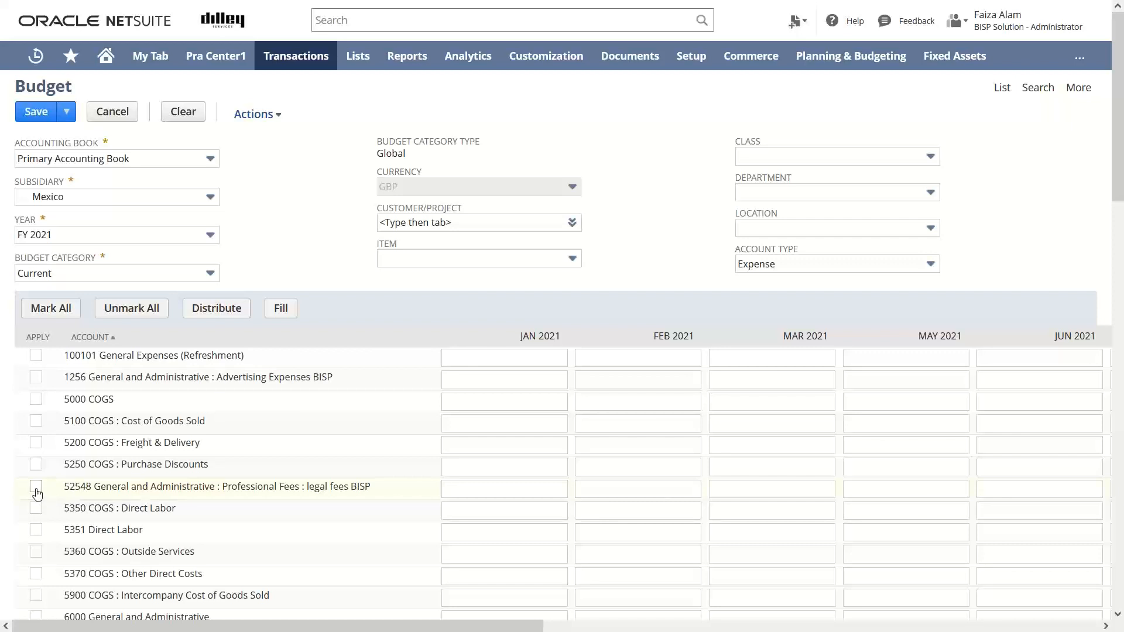
# - Enter 2000 for January legal fees, mark the row and distribute it as 181.82 per month
pyautogui.click(504, 488)
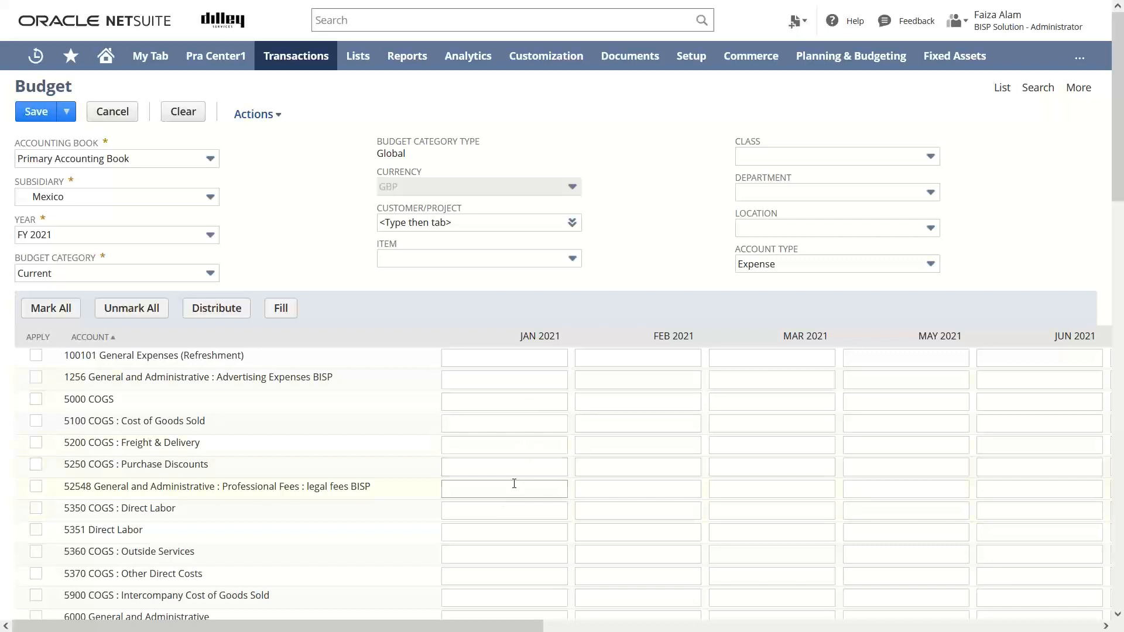
pyautogui.click(504, 488)
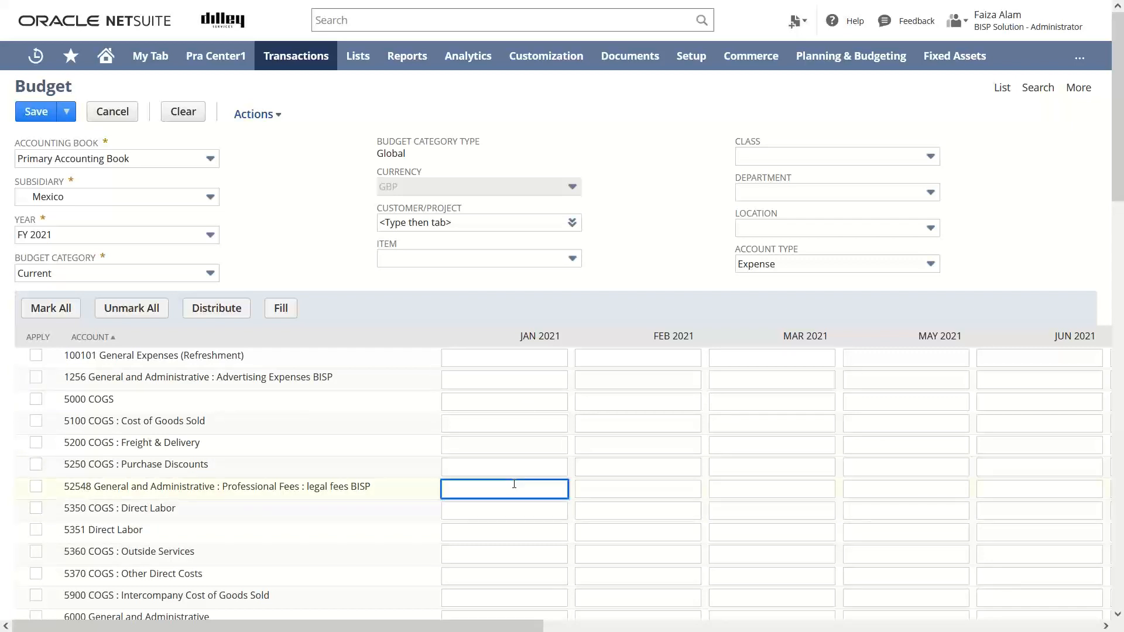
pyautogui.write('200')
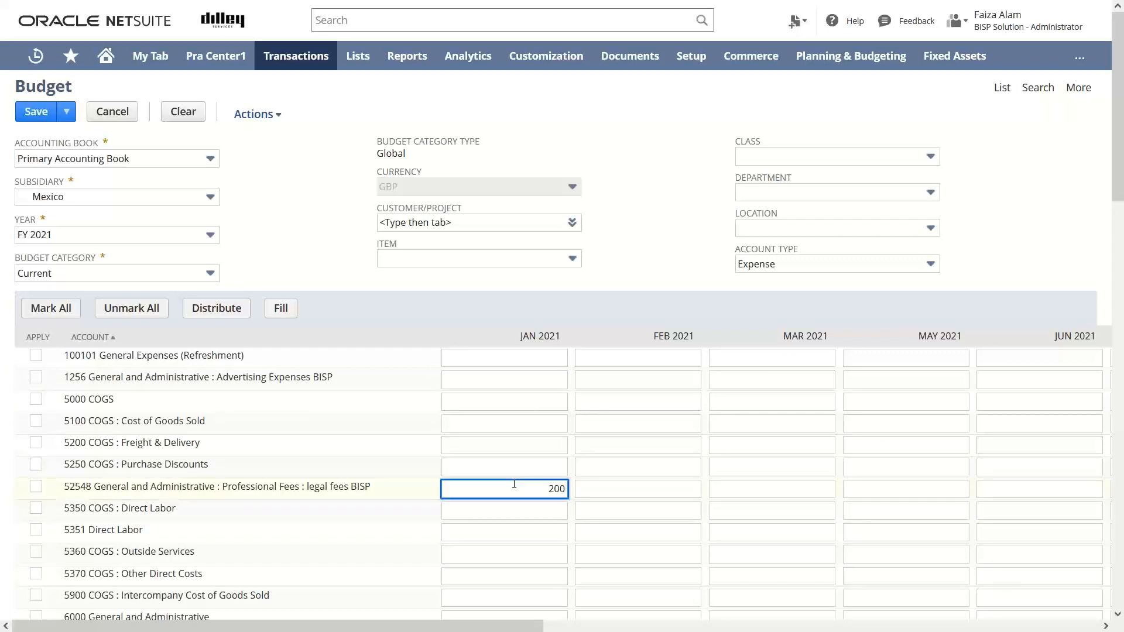
pyautogui.write('0')
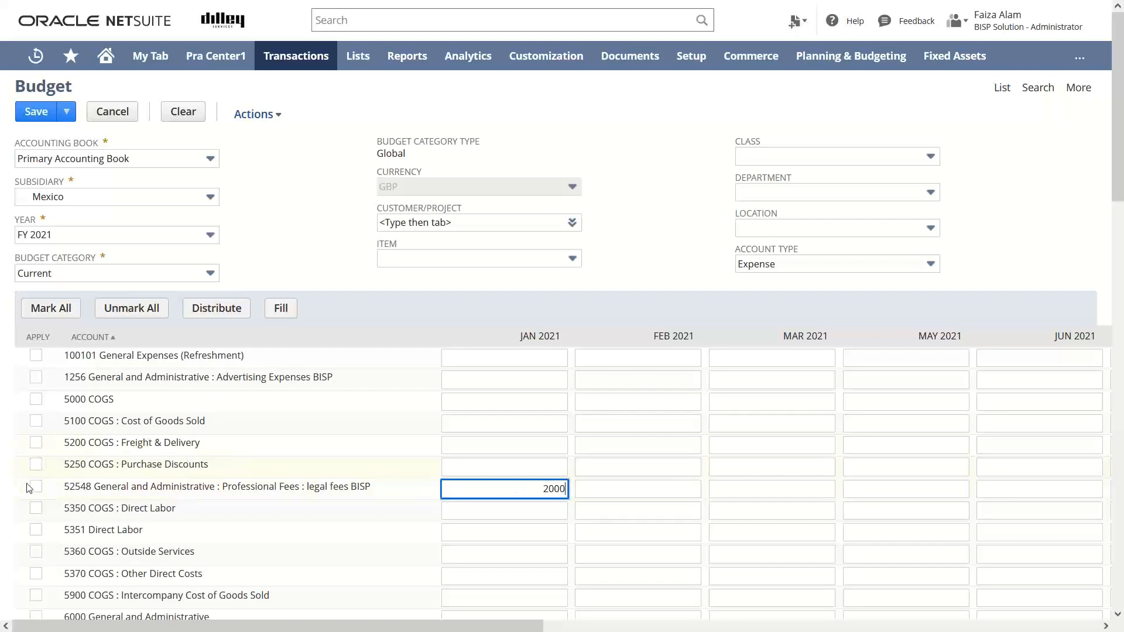
pyautogui.click(36, 488)
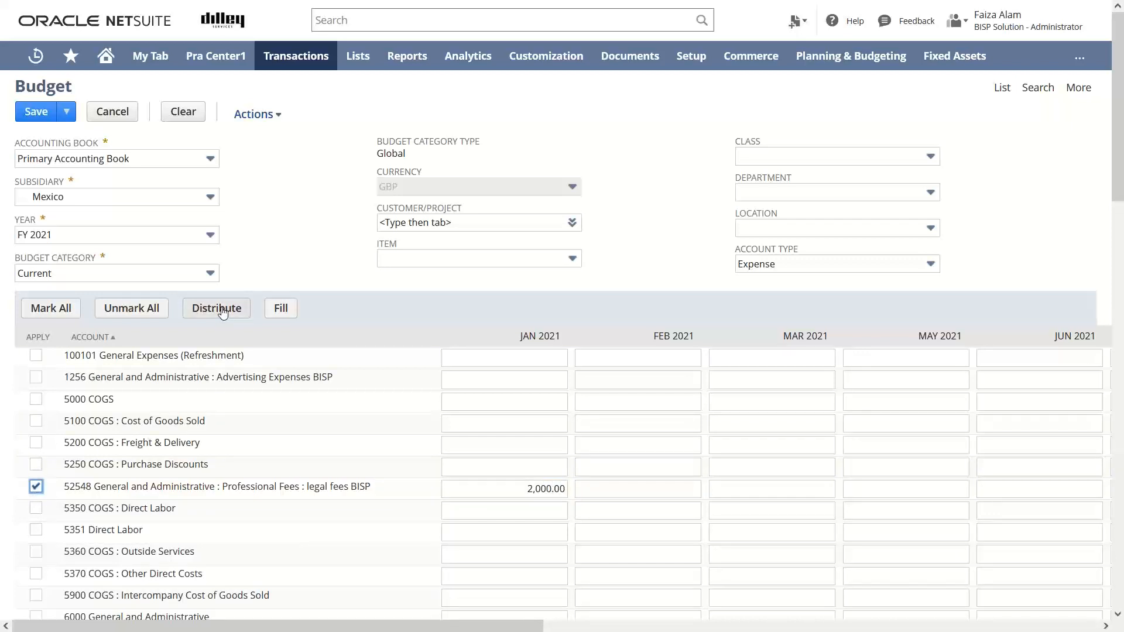
pyautogui.click(216, 308)
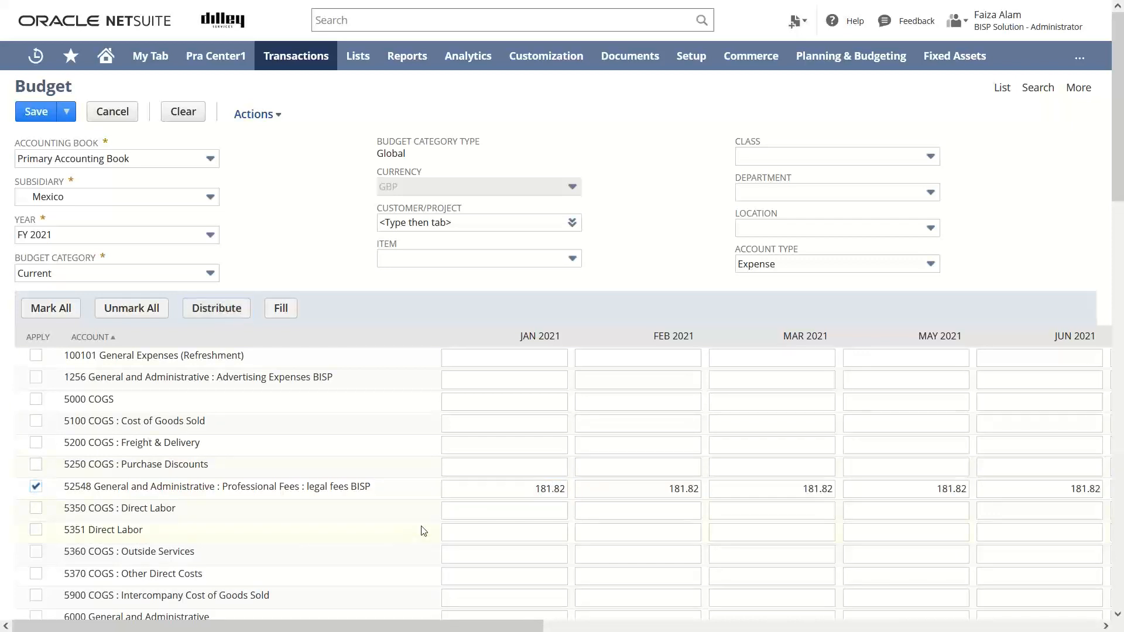
pyautogui.click(637, 489)
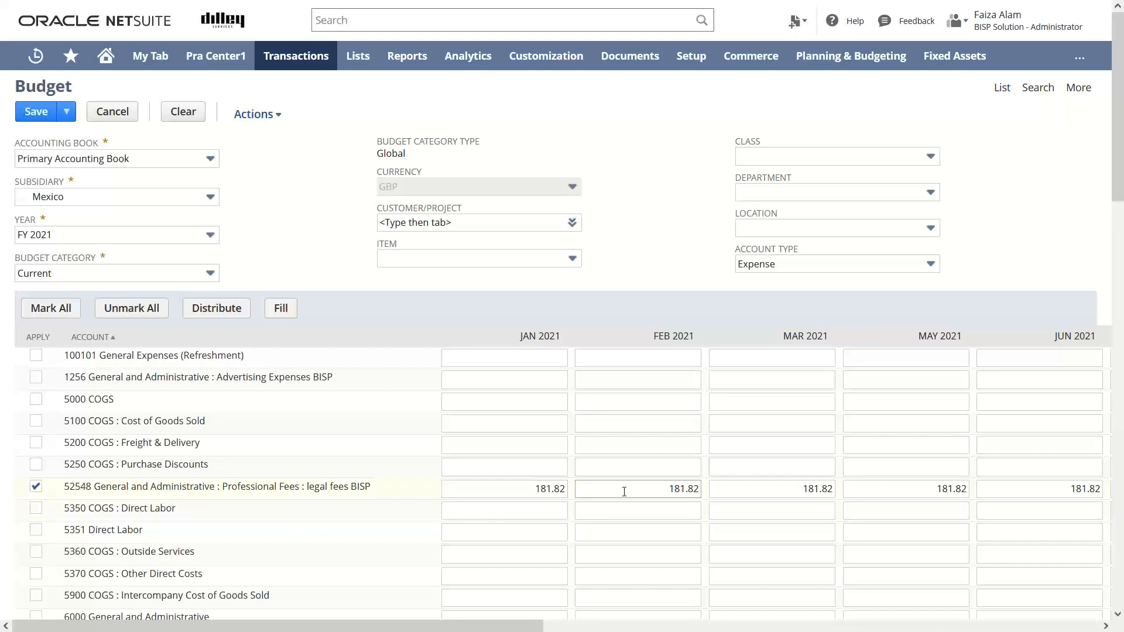
pyautogui.moveTo(870, 488)
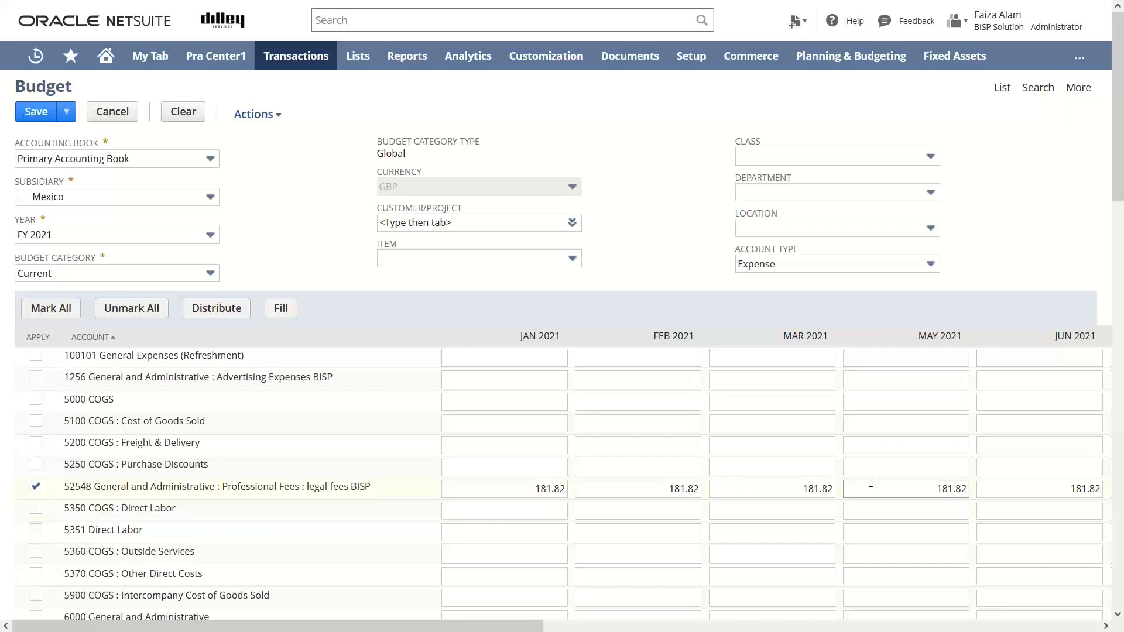
pyautogui.moveTo(571, 502)
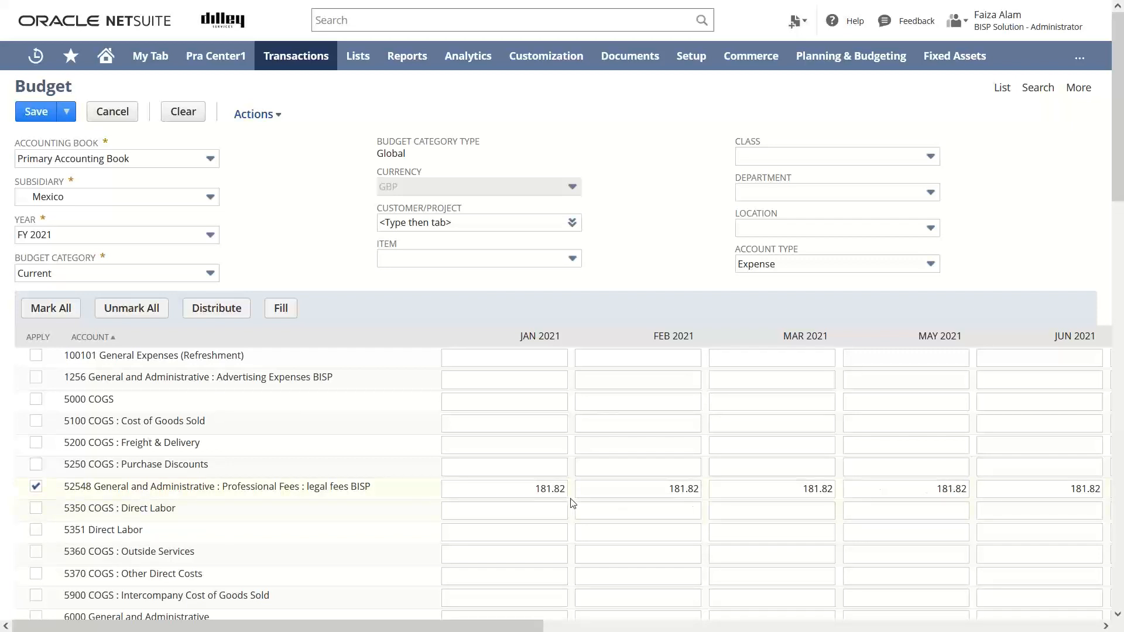
# - Enter 100 for January 5100 COGS, mark the row and fill 100.00 into every month
pyautogui.click(503, 490)
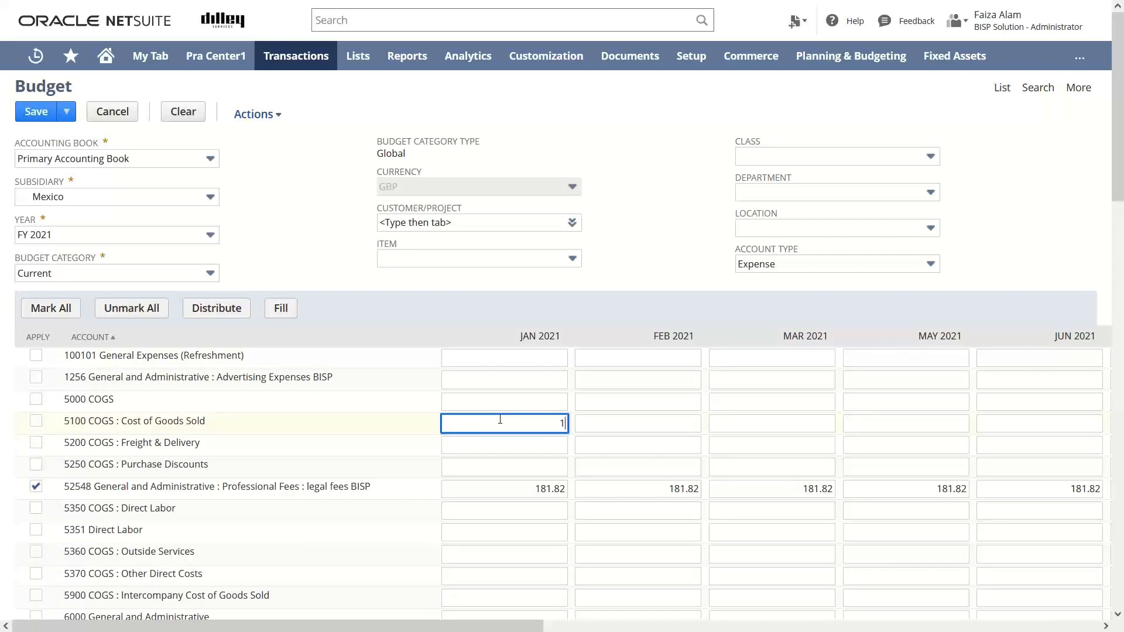
pyautogui.write('100.00')
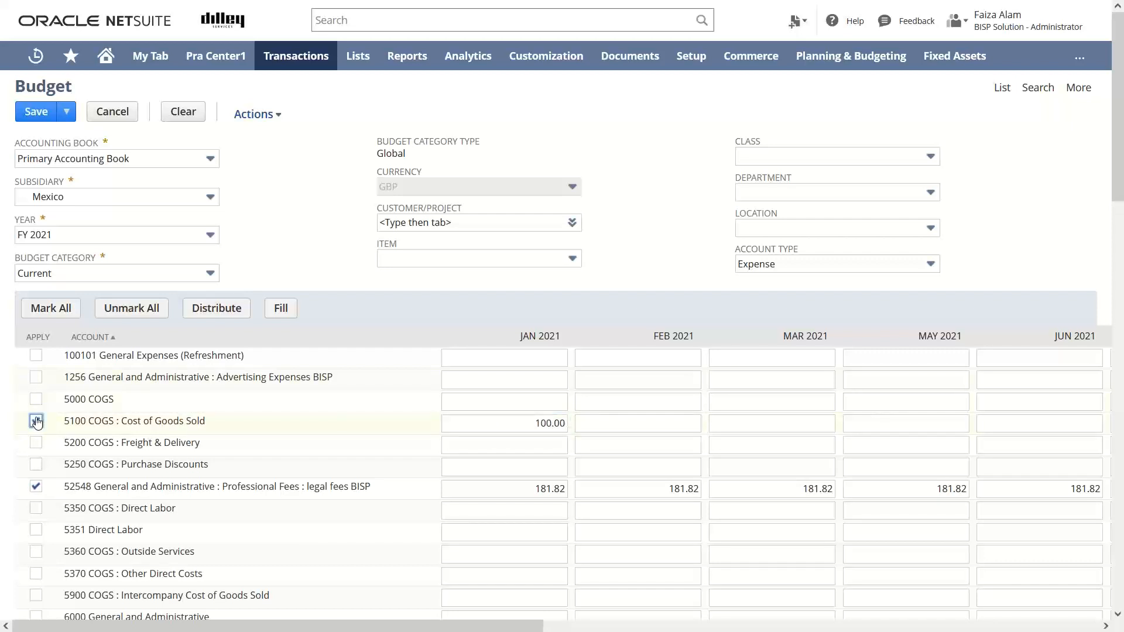
pyautogui.click(279, 308)
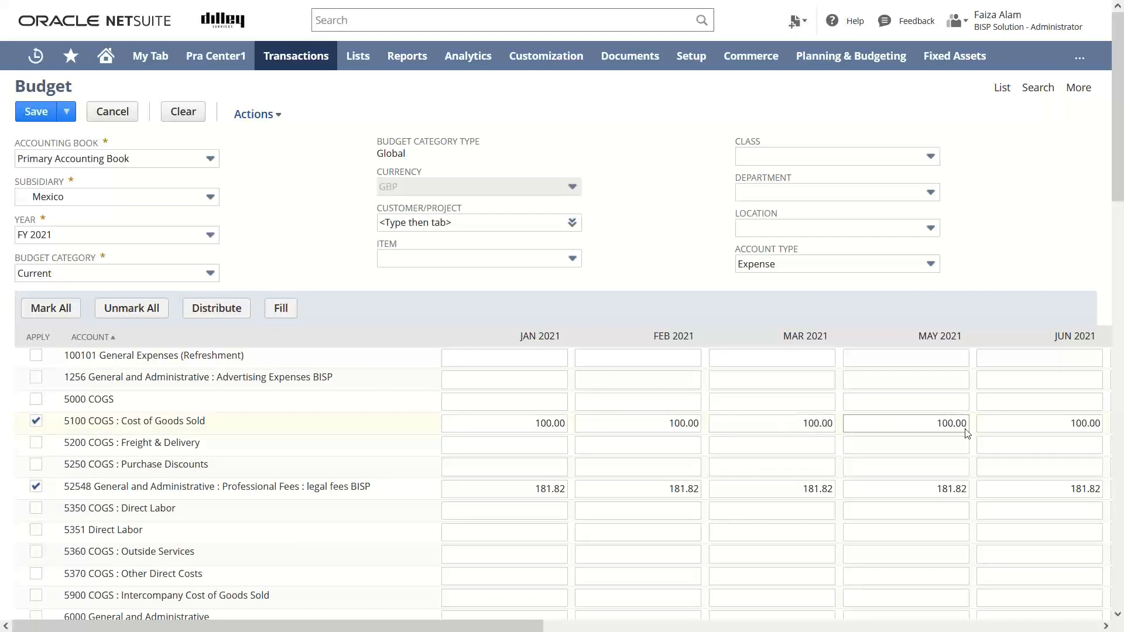
pyautogui.click(772, 445)
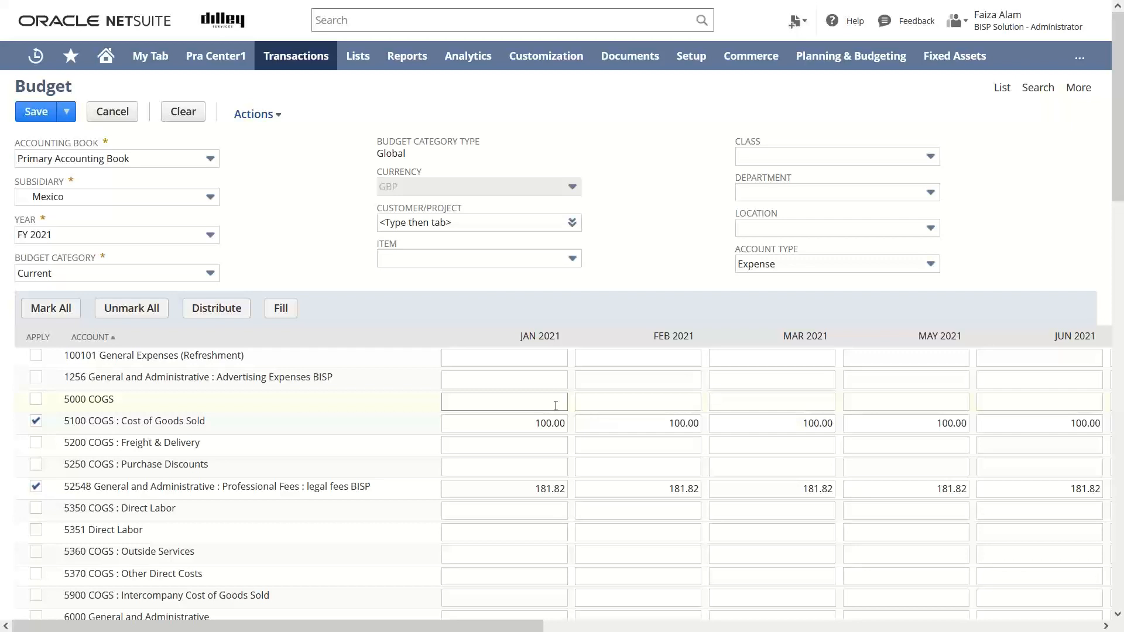
pyautogui.moveTo(542, 400)
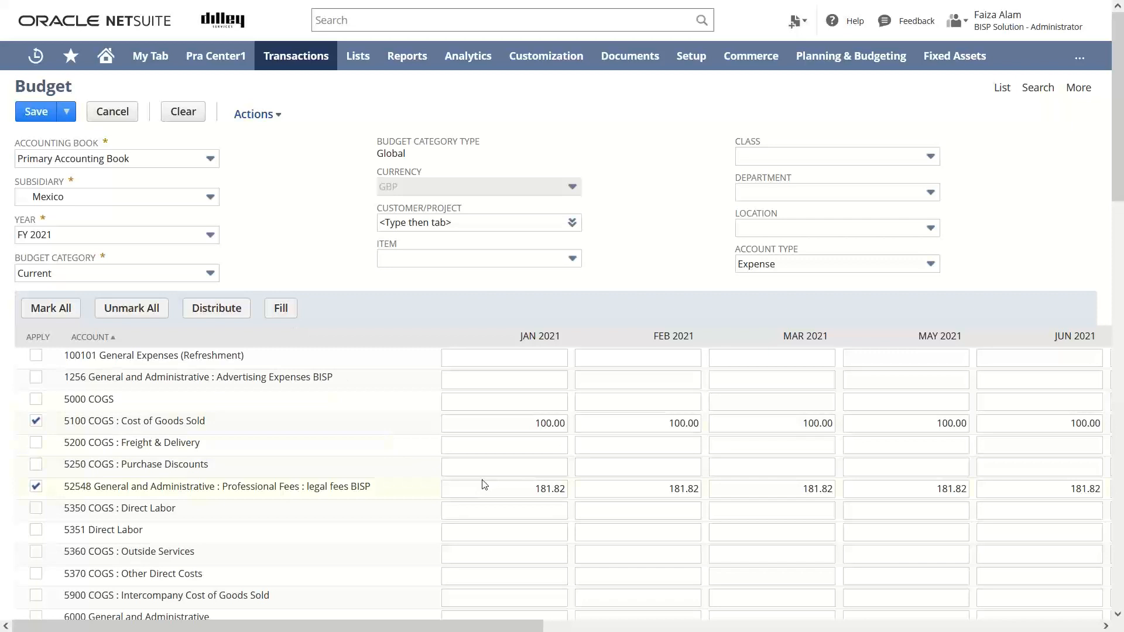
pyautogui.click(503, 489)
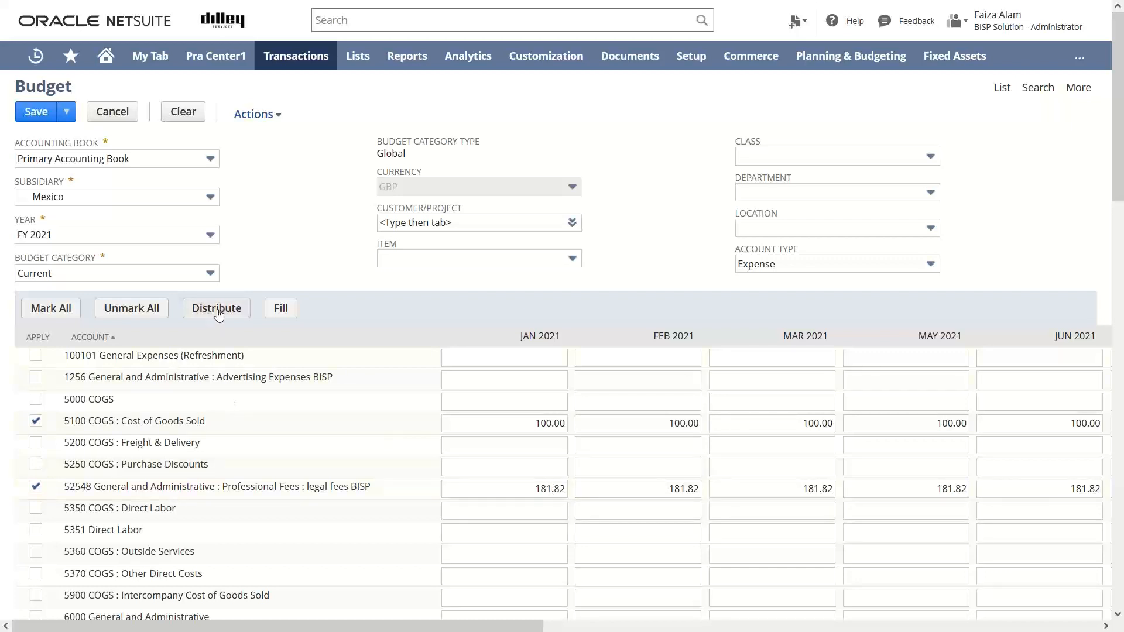
pyautogui.moveTo(1044, 218)
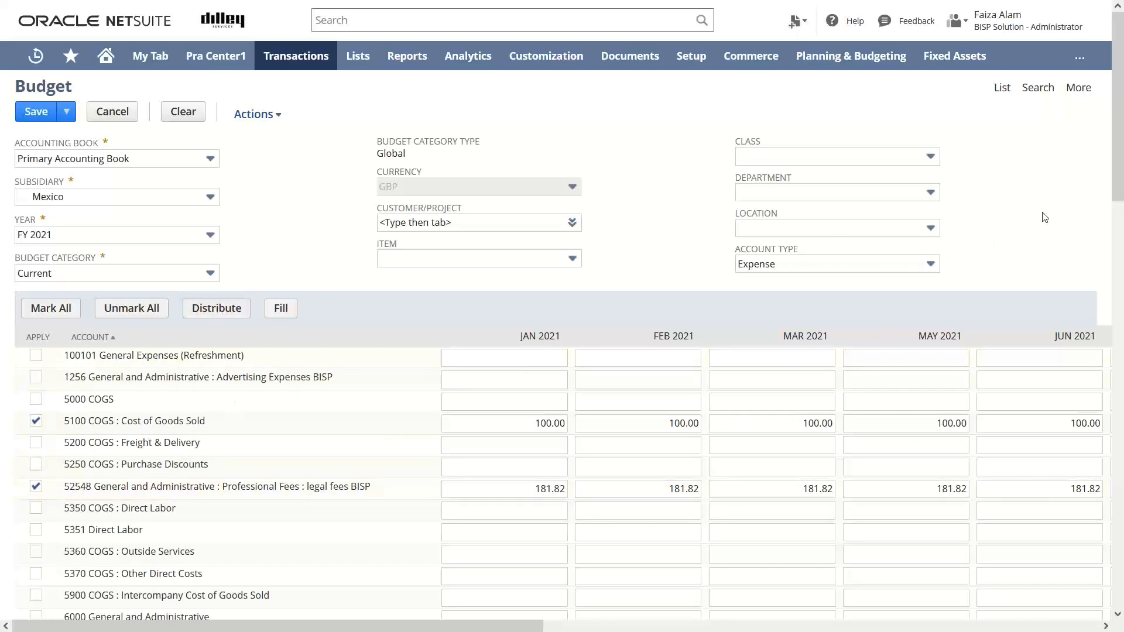
pyautogui.scroll(-3)
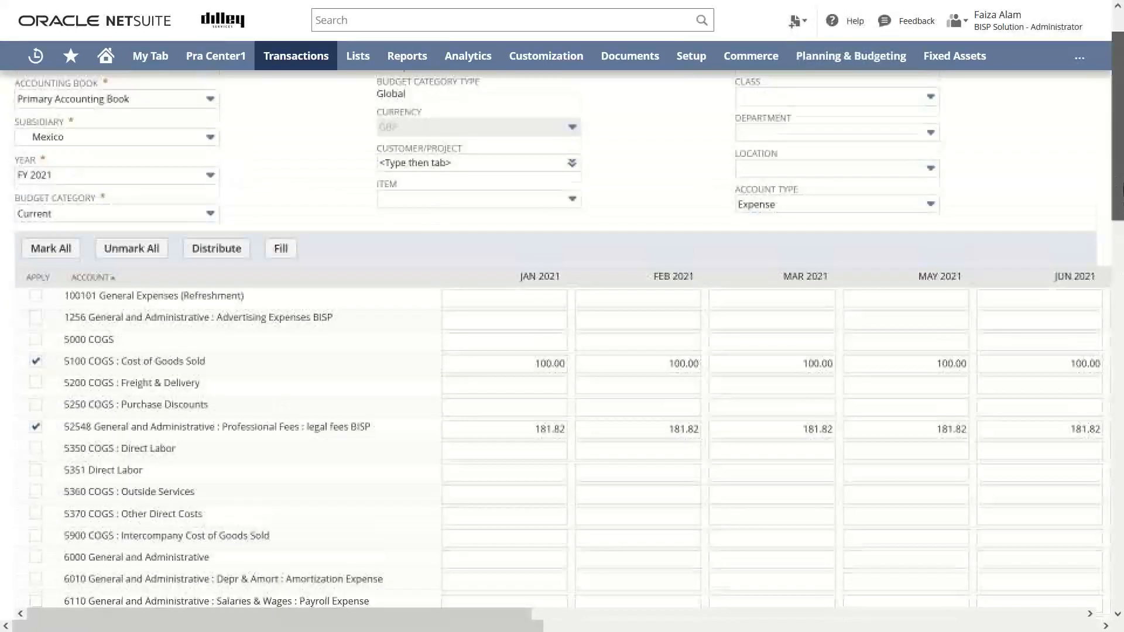
pyautogui.scroll(3)
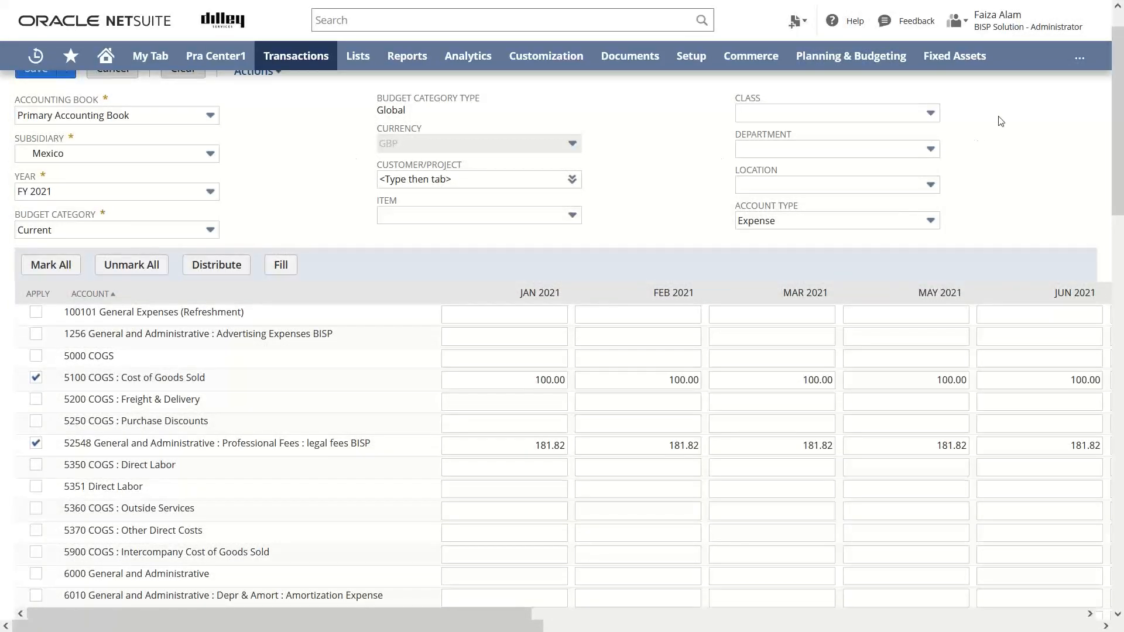
pyautogui.scroll(3)
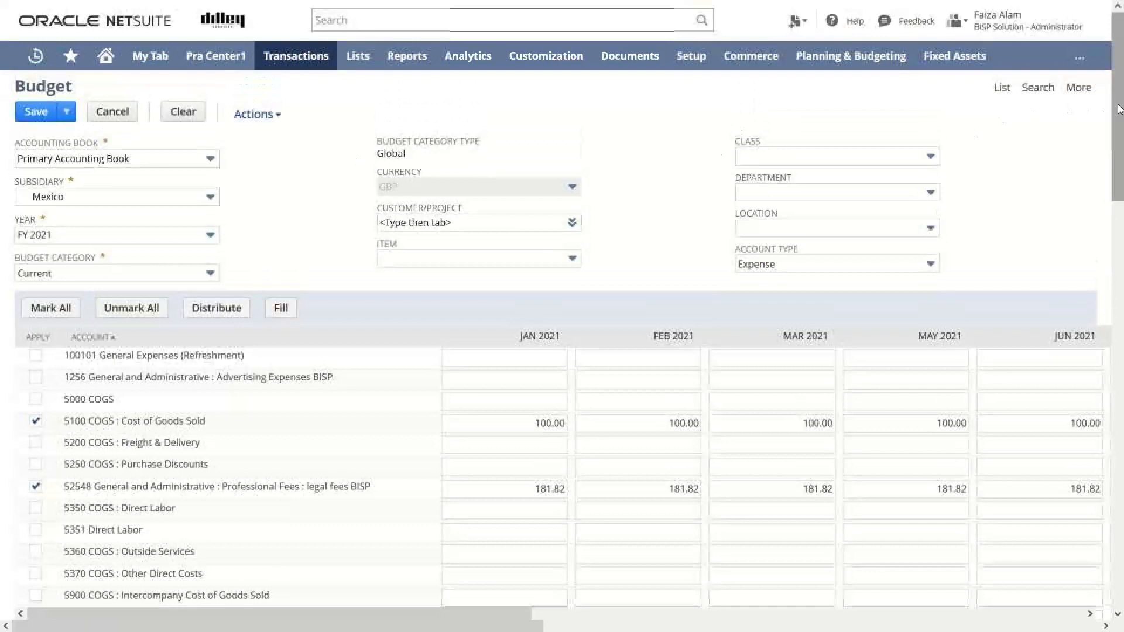
# - Save the Mexico FY 2021 budget and return to the Budgets list
pyautogui.click(35, 112)
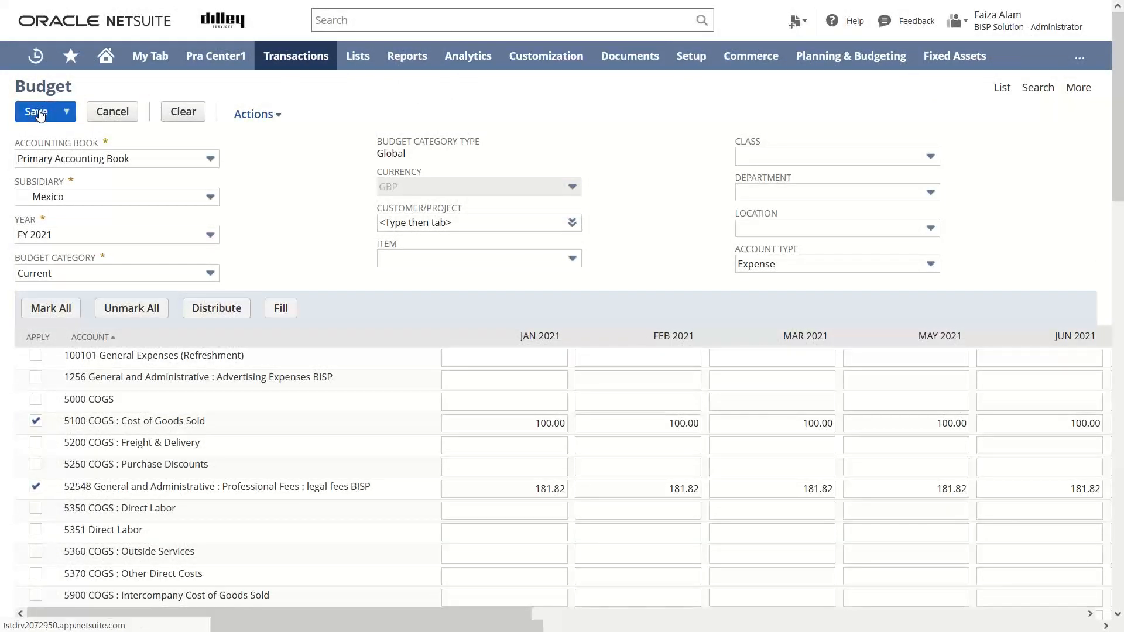
pyautogui.click(37, 111)
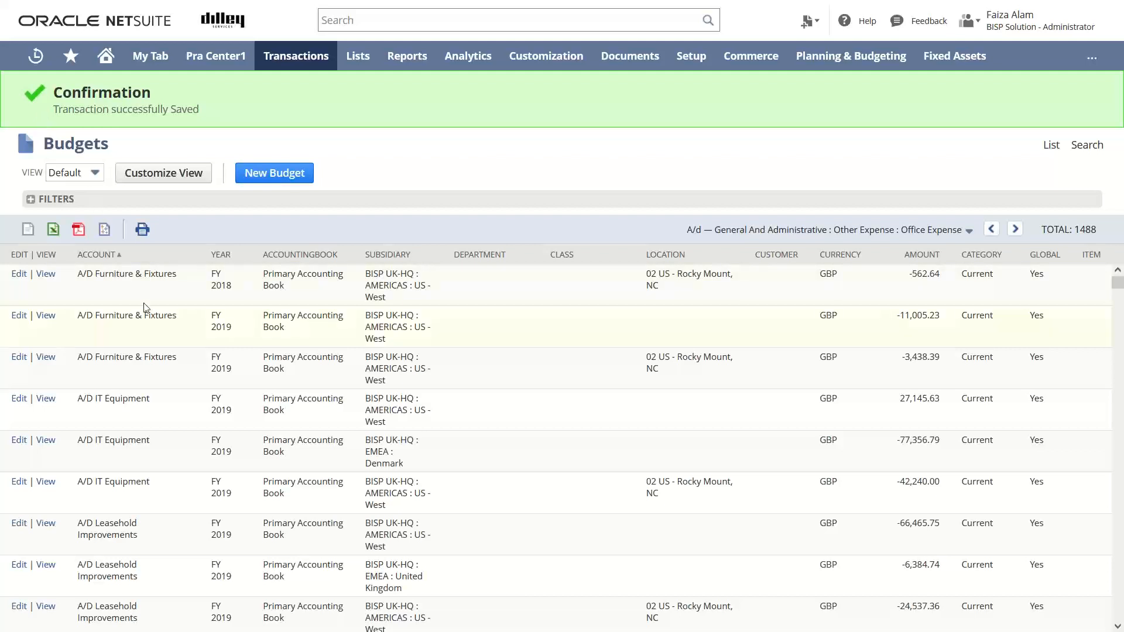
pyautogui.moveTo(154, 352)
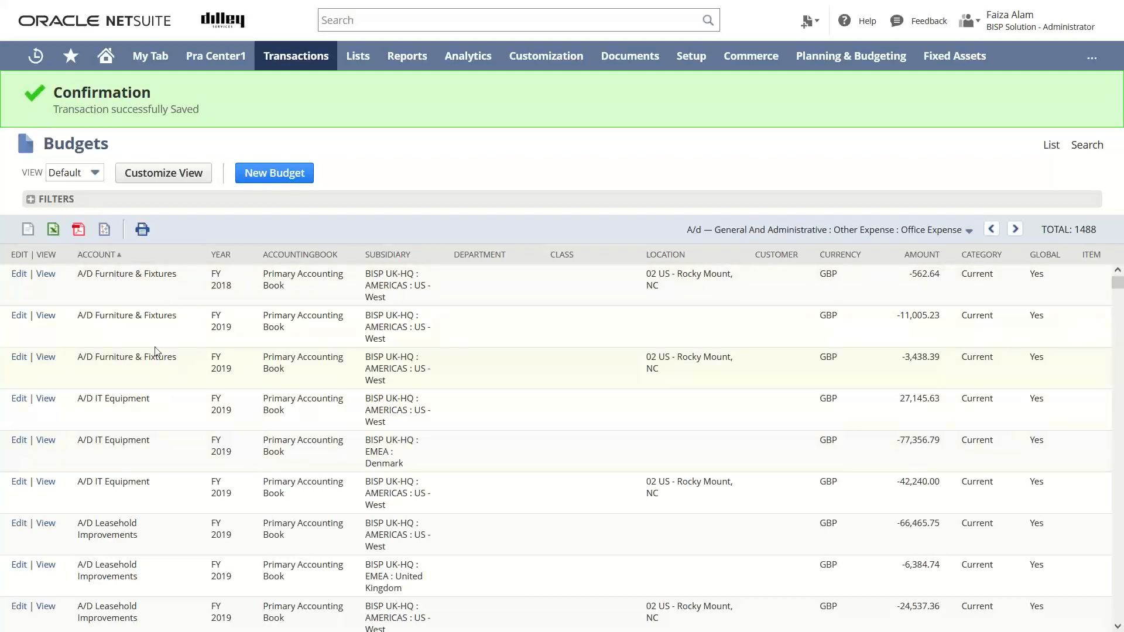
pyautogui.moveTo(69, 423)
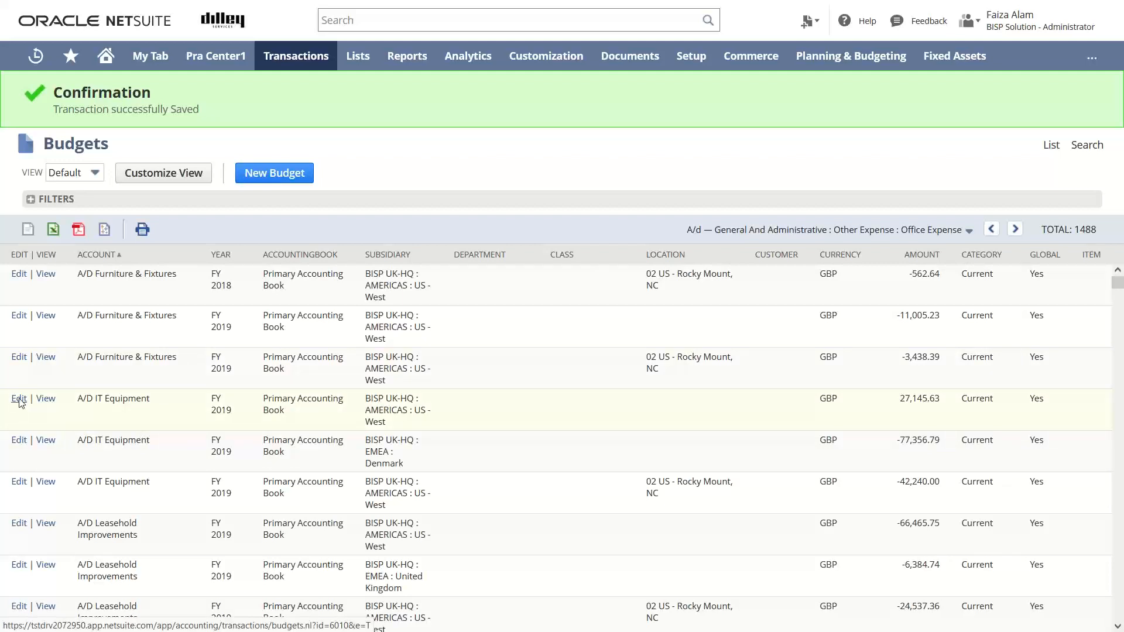
pyautogui.moveTo(46, 481)
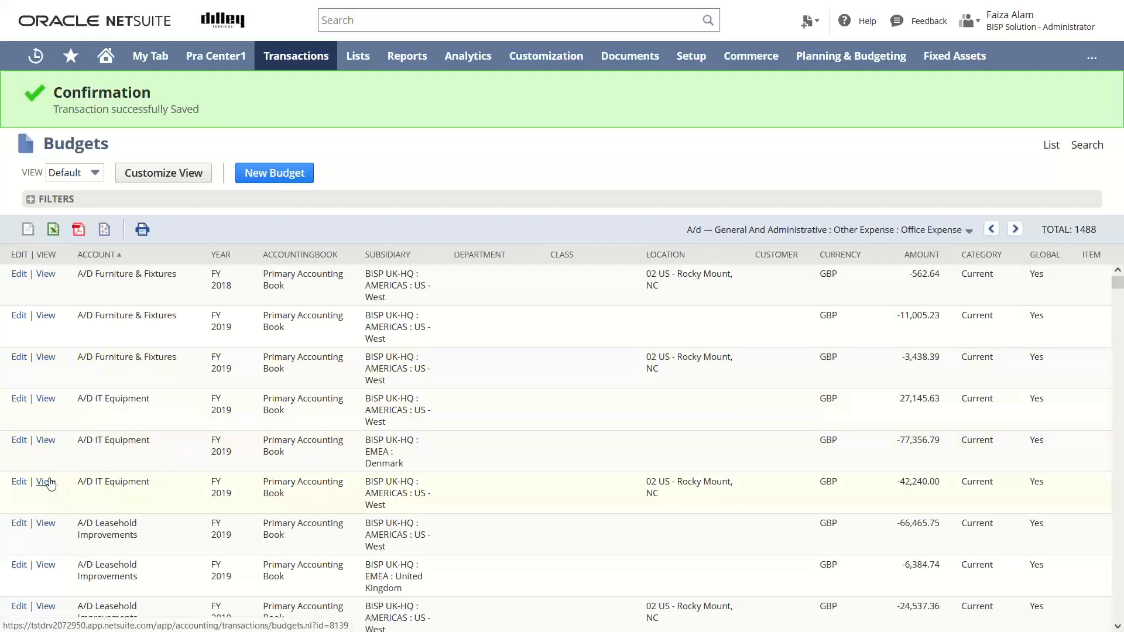
pyautogui.moveTo(19, 481)
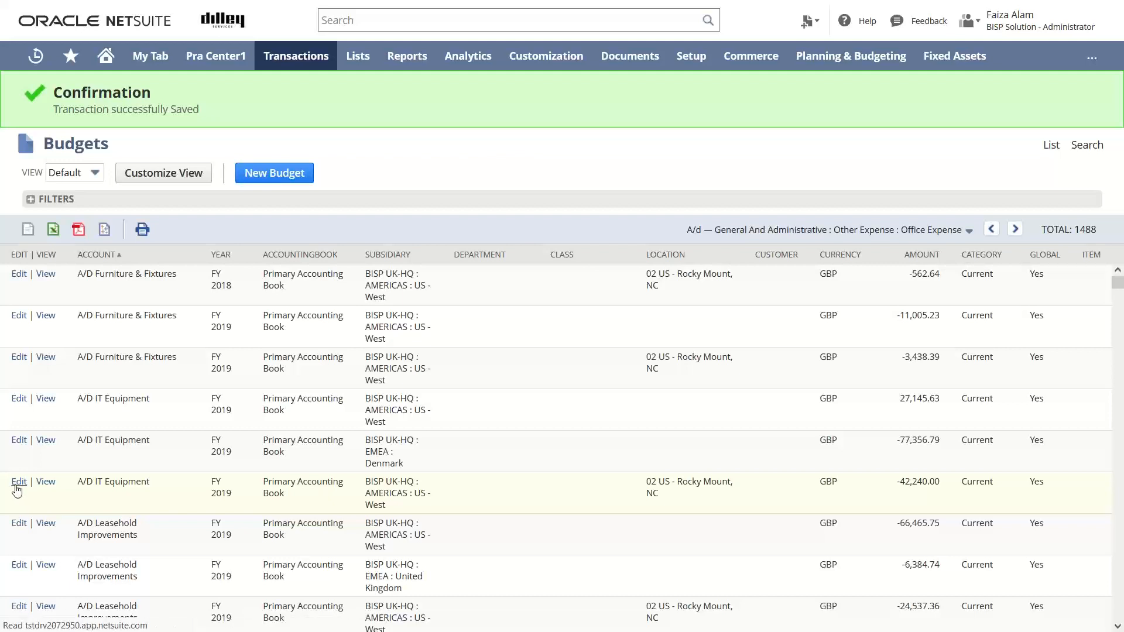
# - Delete the FY 2019 US-West Rocky Mount budget via Edit > Actions > Delete and dismiss the warning
pyautogui.click(19, 481)
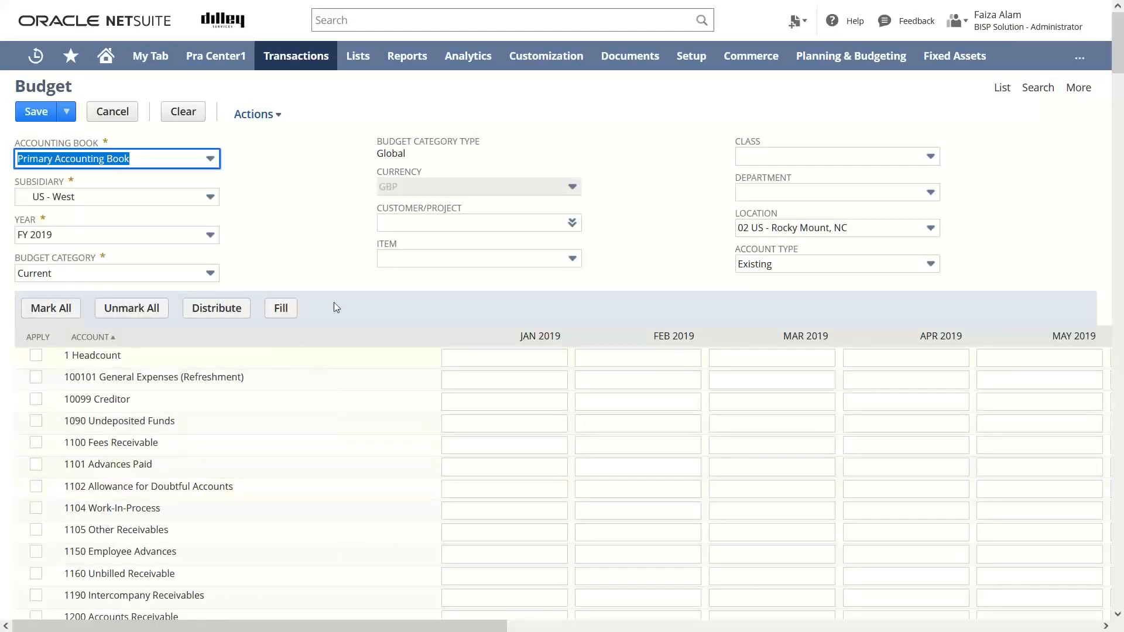
pyautogui.click(253, 114)
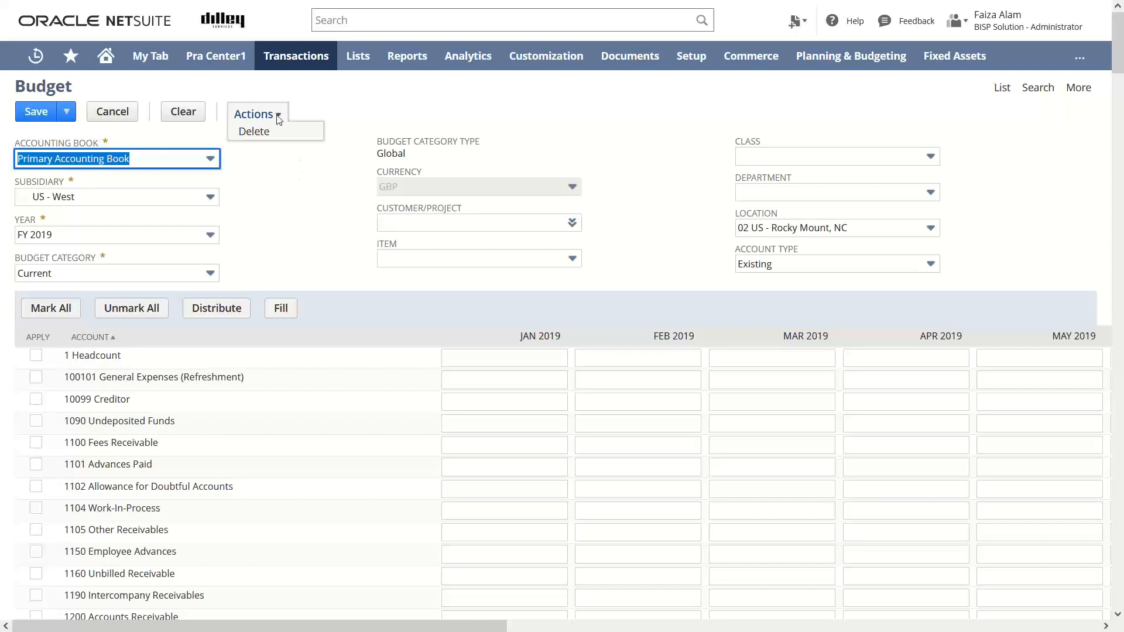
pyautogui.click(254, 131)
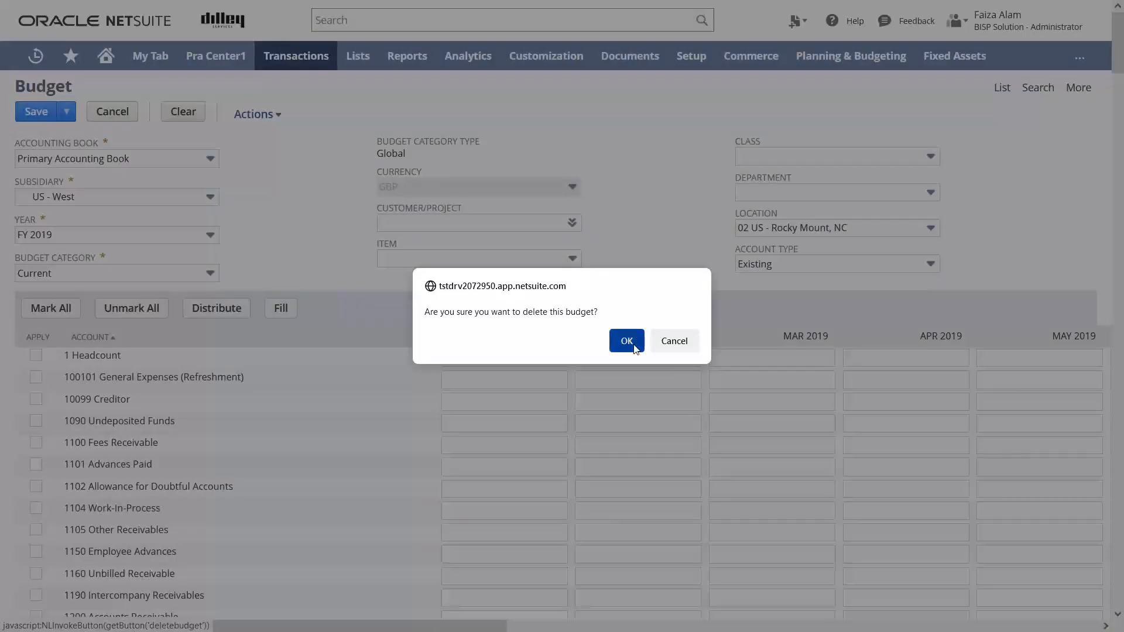
pyautogui.click(625, 341)
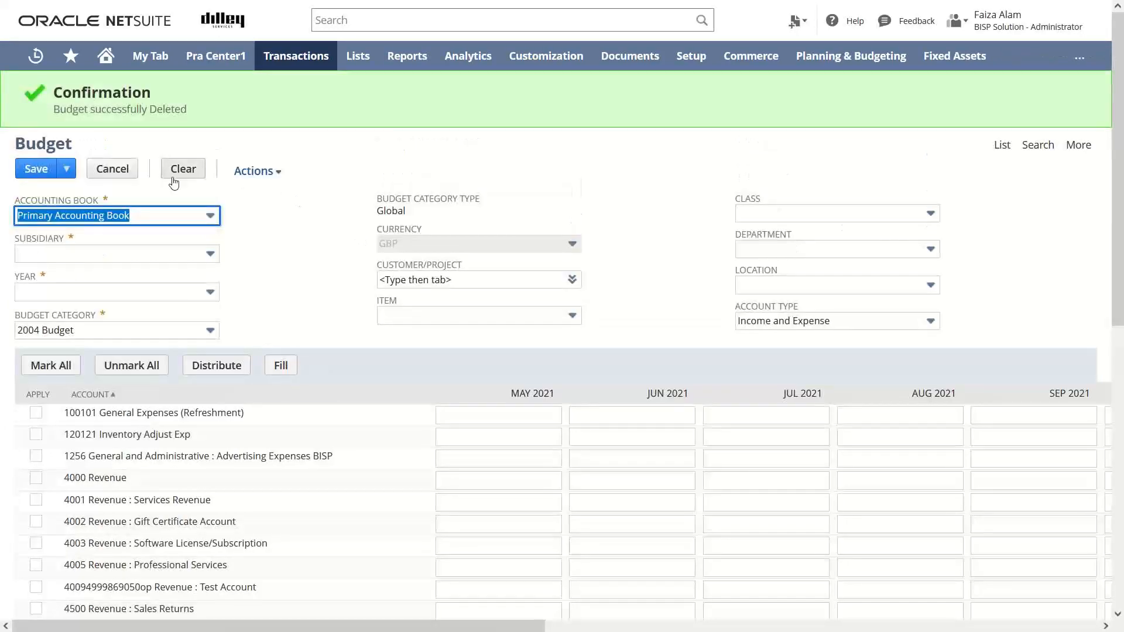
pyautogui.click(36, 168)
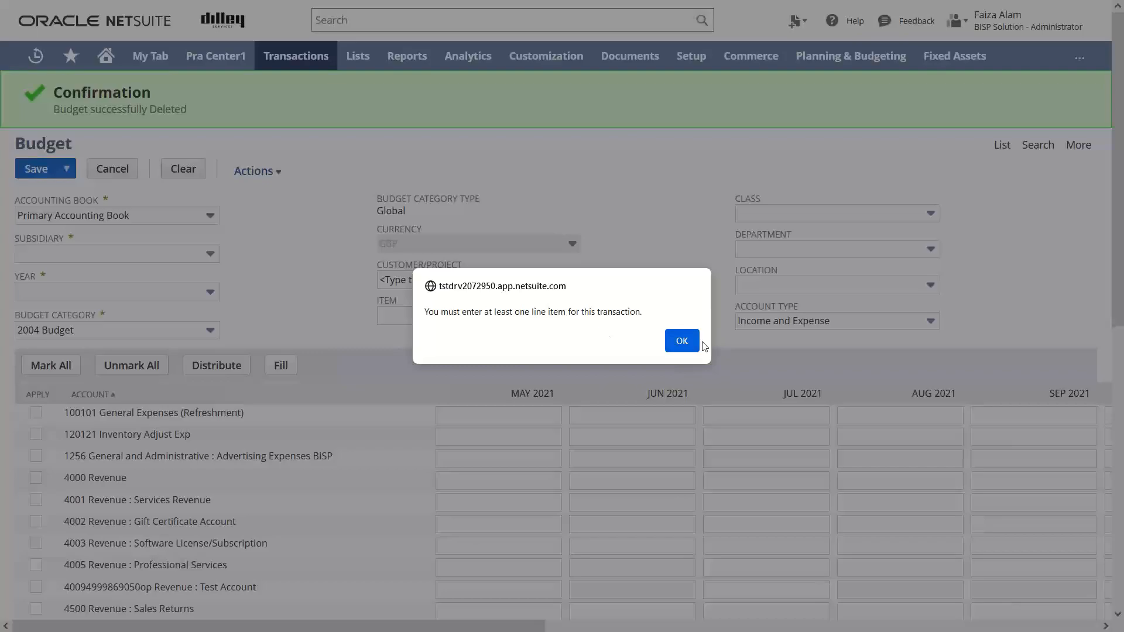
pyautogui.click(679, 341)
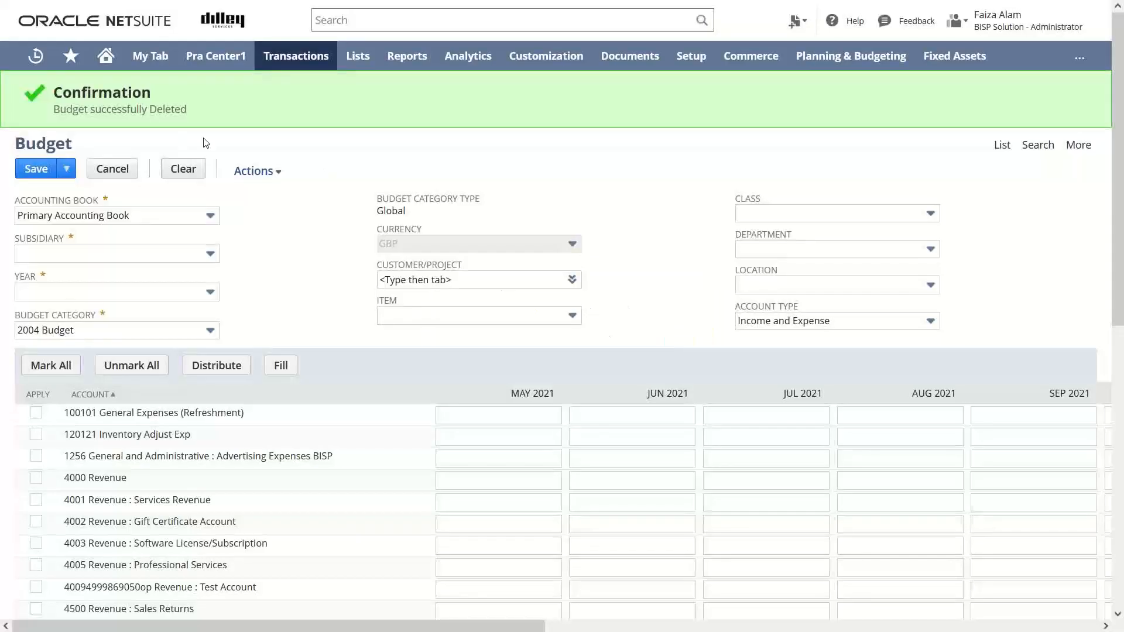
pyautogui.moveTo(286, 133)
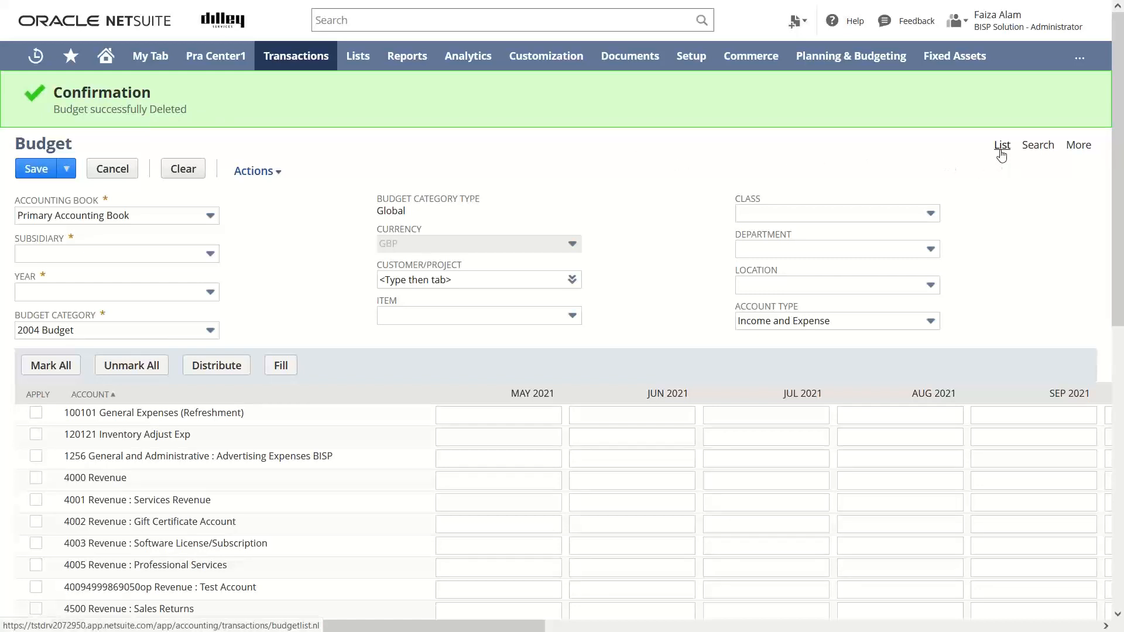
# - Return to the Budgets list, now totalling 1474 records
pyautogui.click(1001, 145)
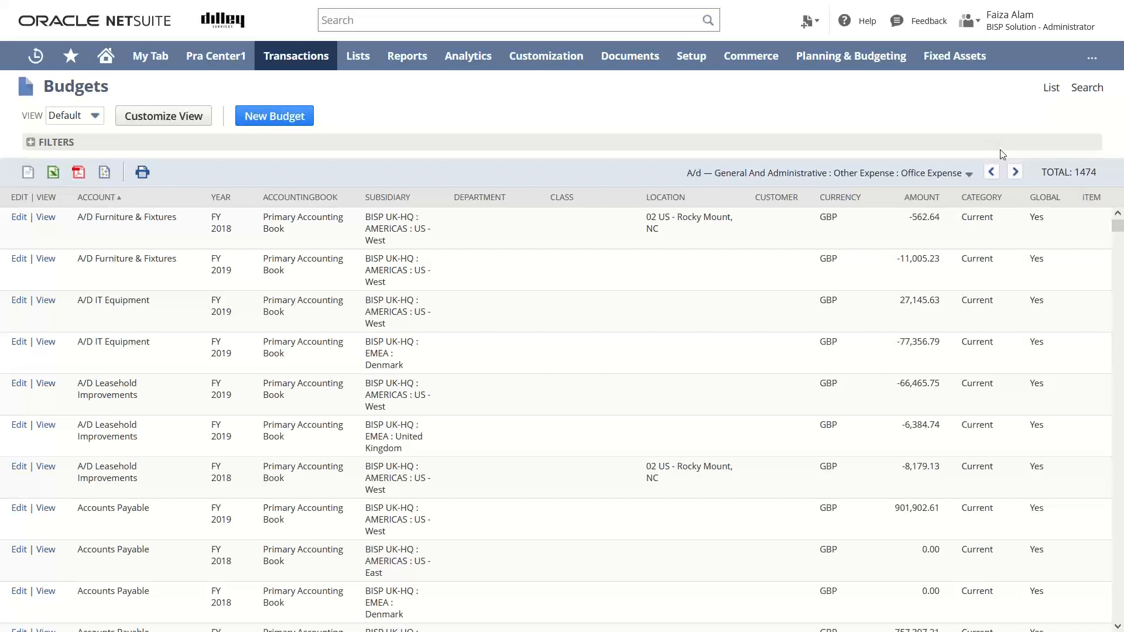
pyautogui.moveTo(1057, 28)
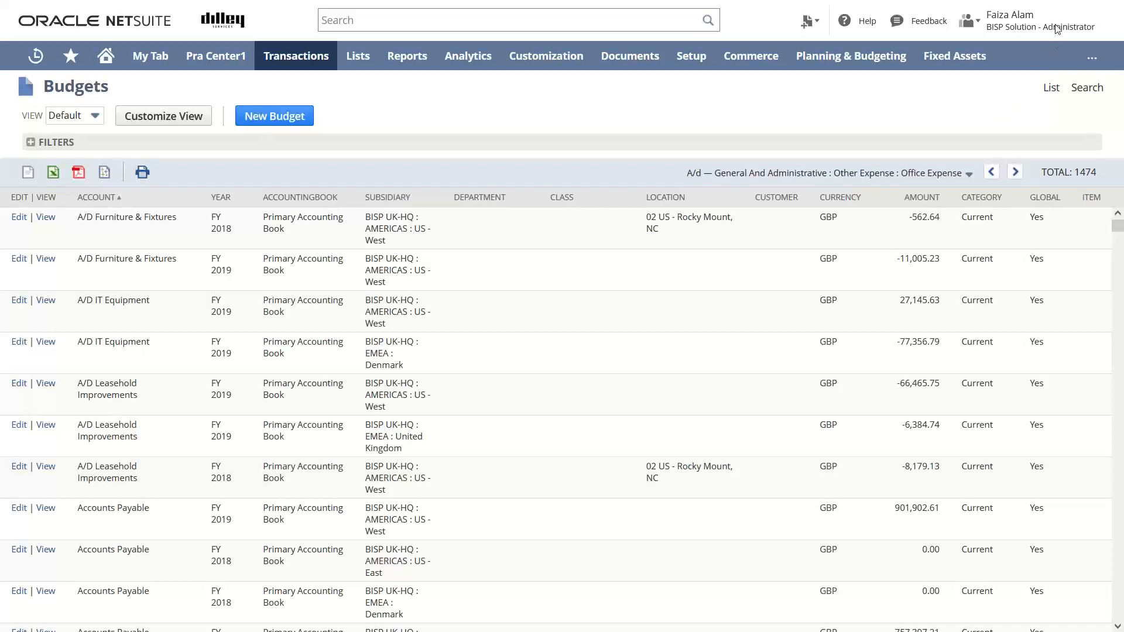